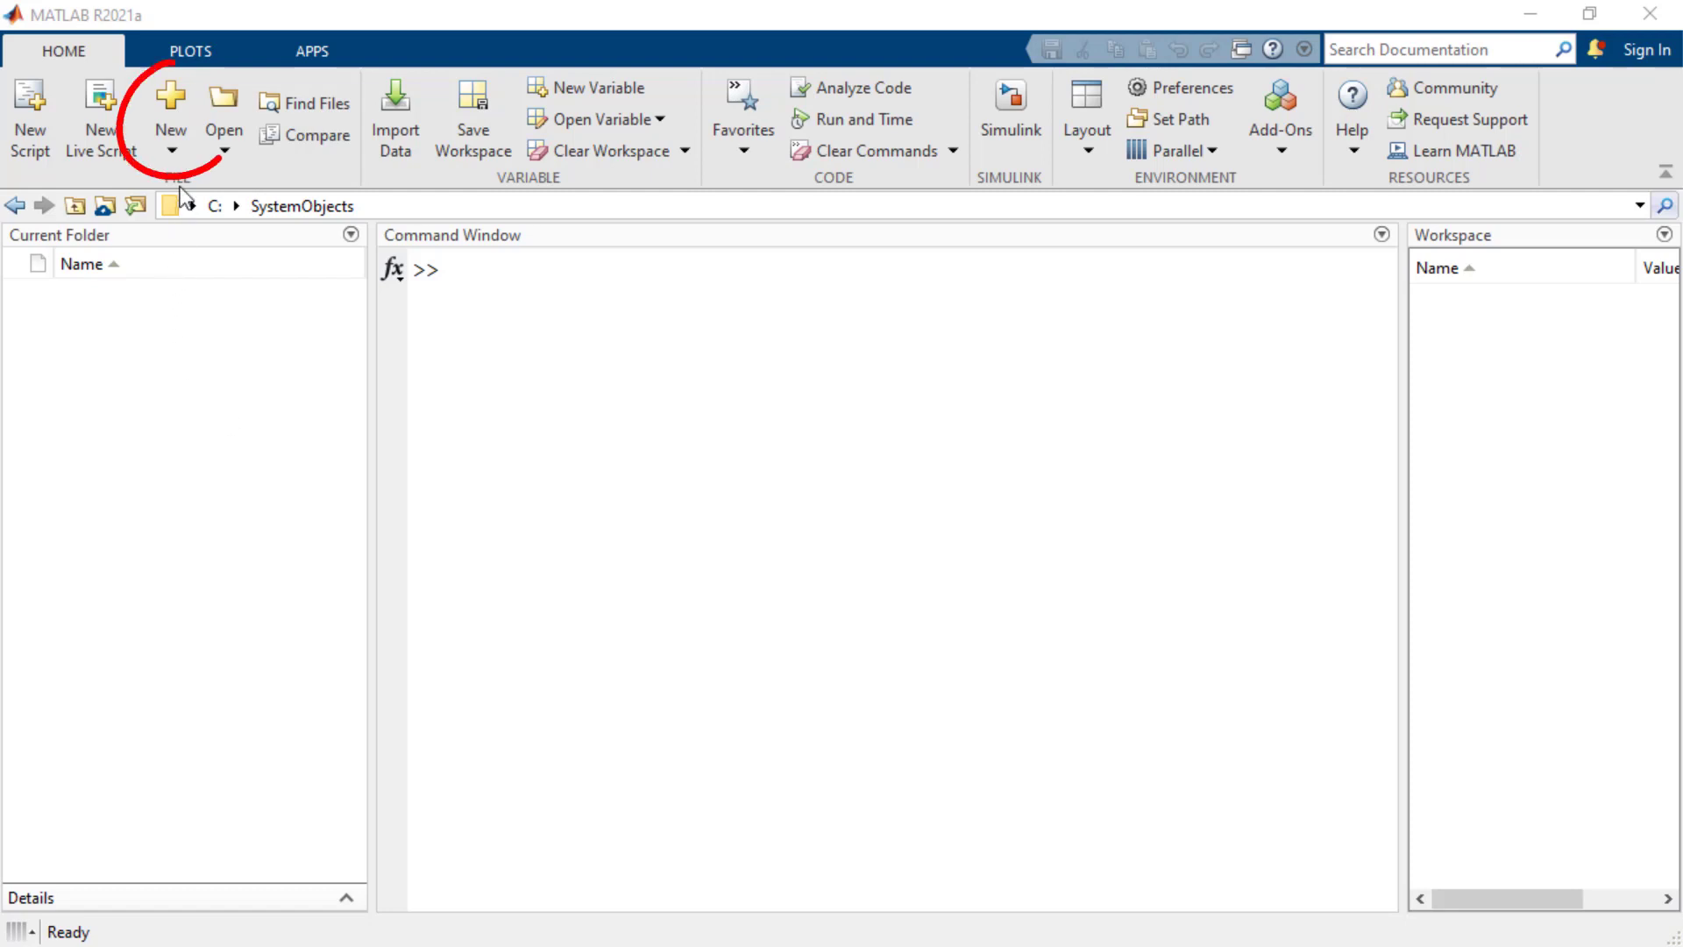
# Show the New file menu with the System Object templates (Basic, Advanced, Simulink Extension).
pyautogui.click(170, 117)
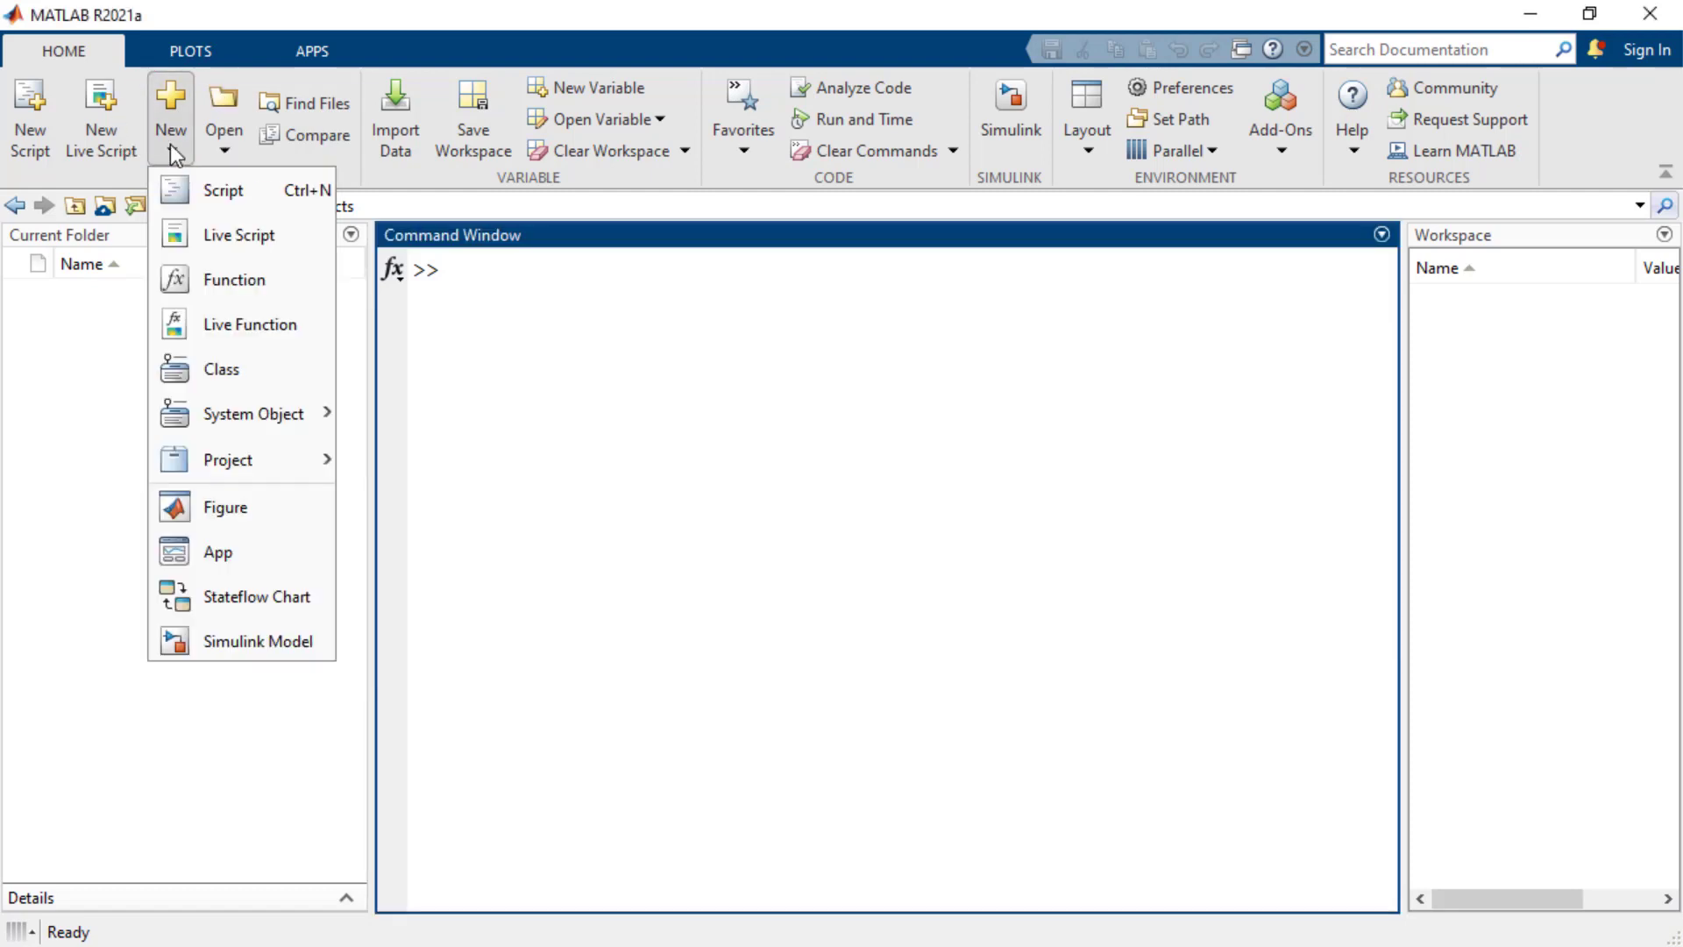
pyautogui.moveTo(256, 414)
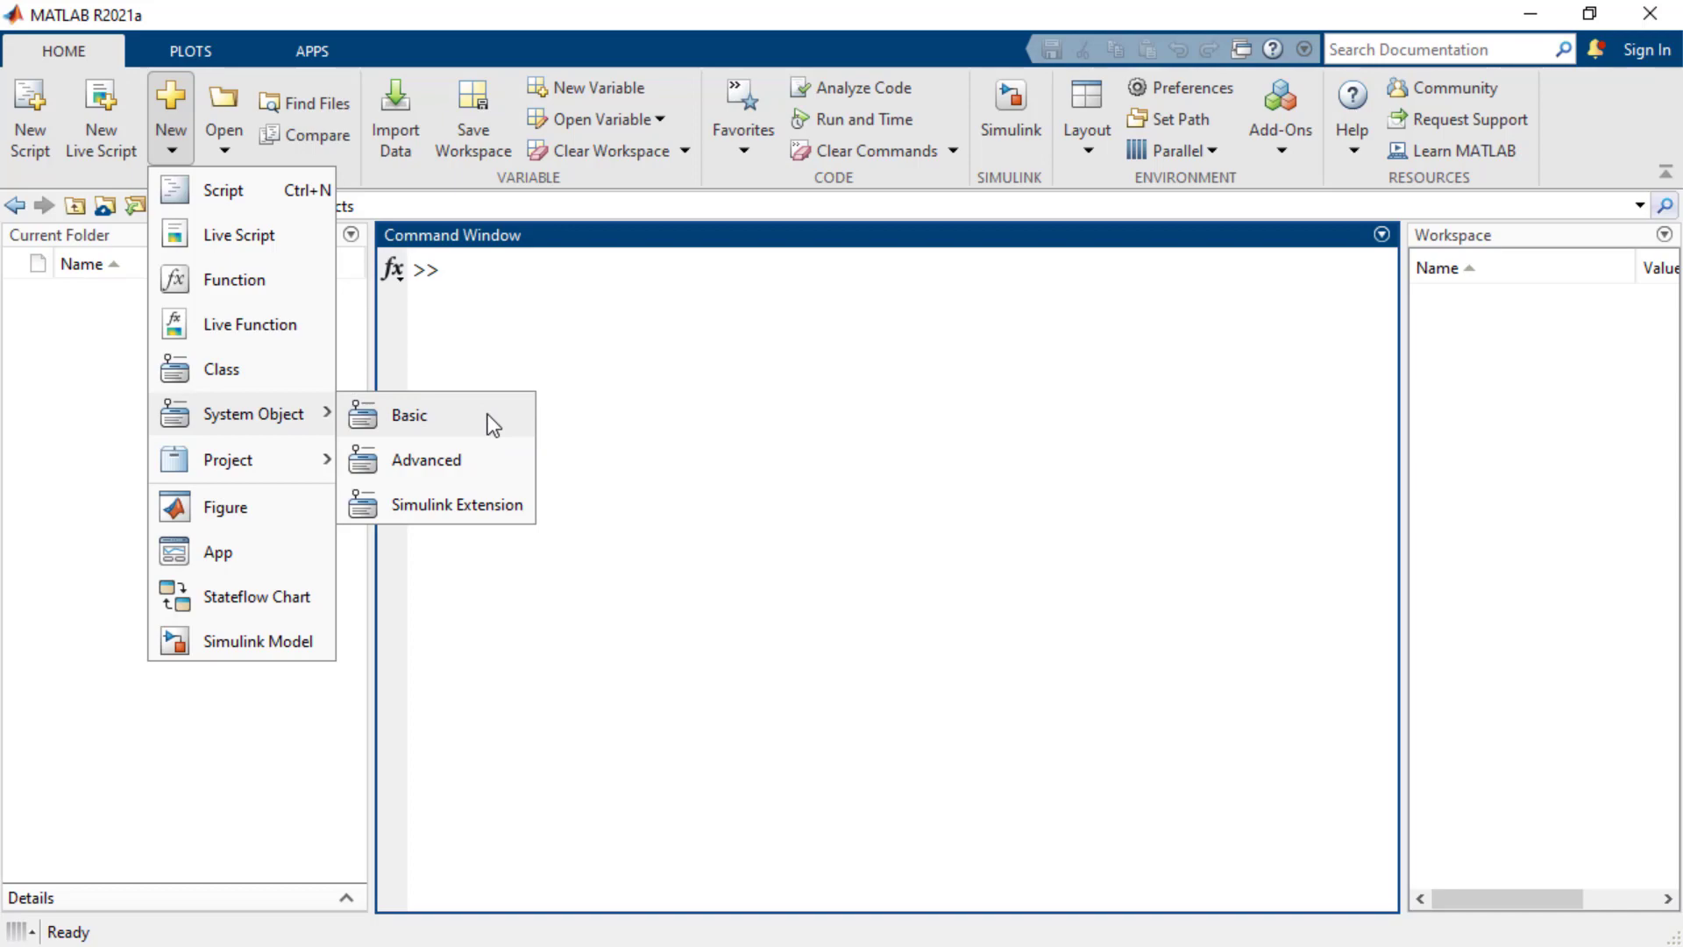
# Start a basic System object class named myRamp summarised as 'Custom ramp object'.
pyautogui.click(408, 416)
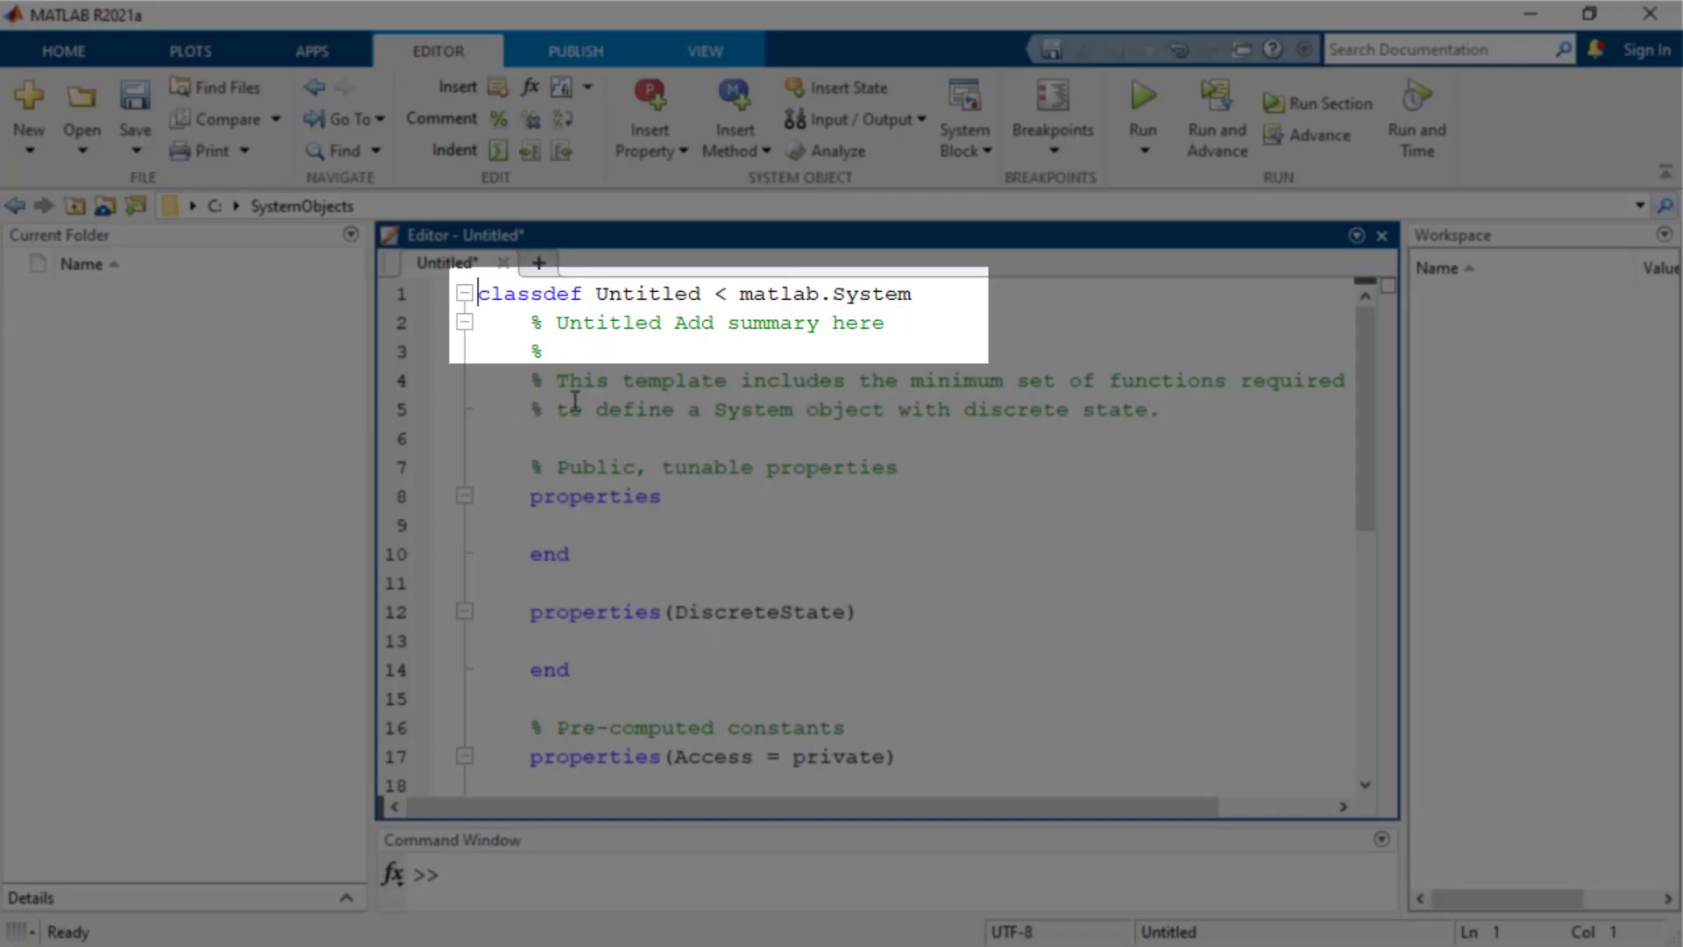
pyautogui.write('myRamp')
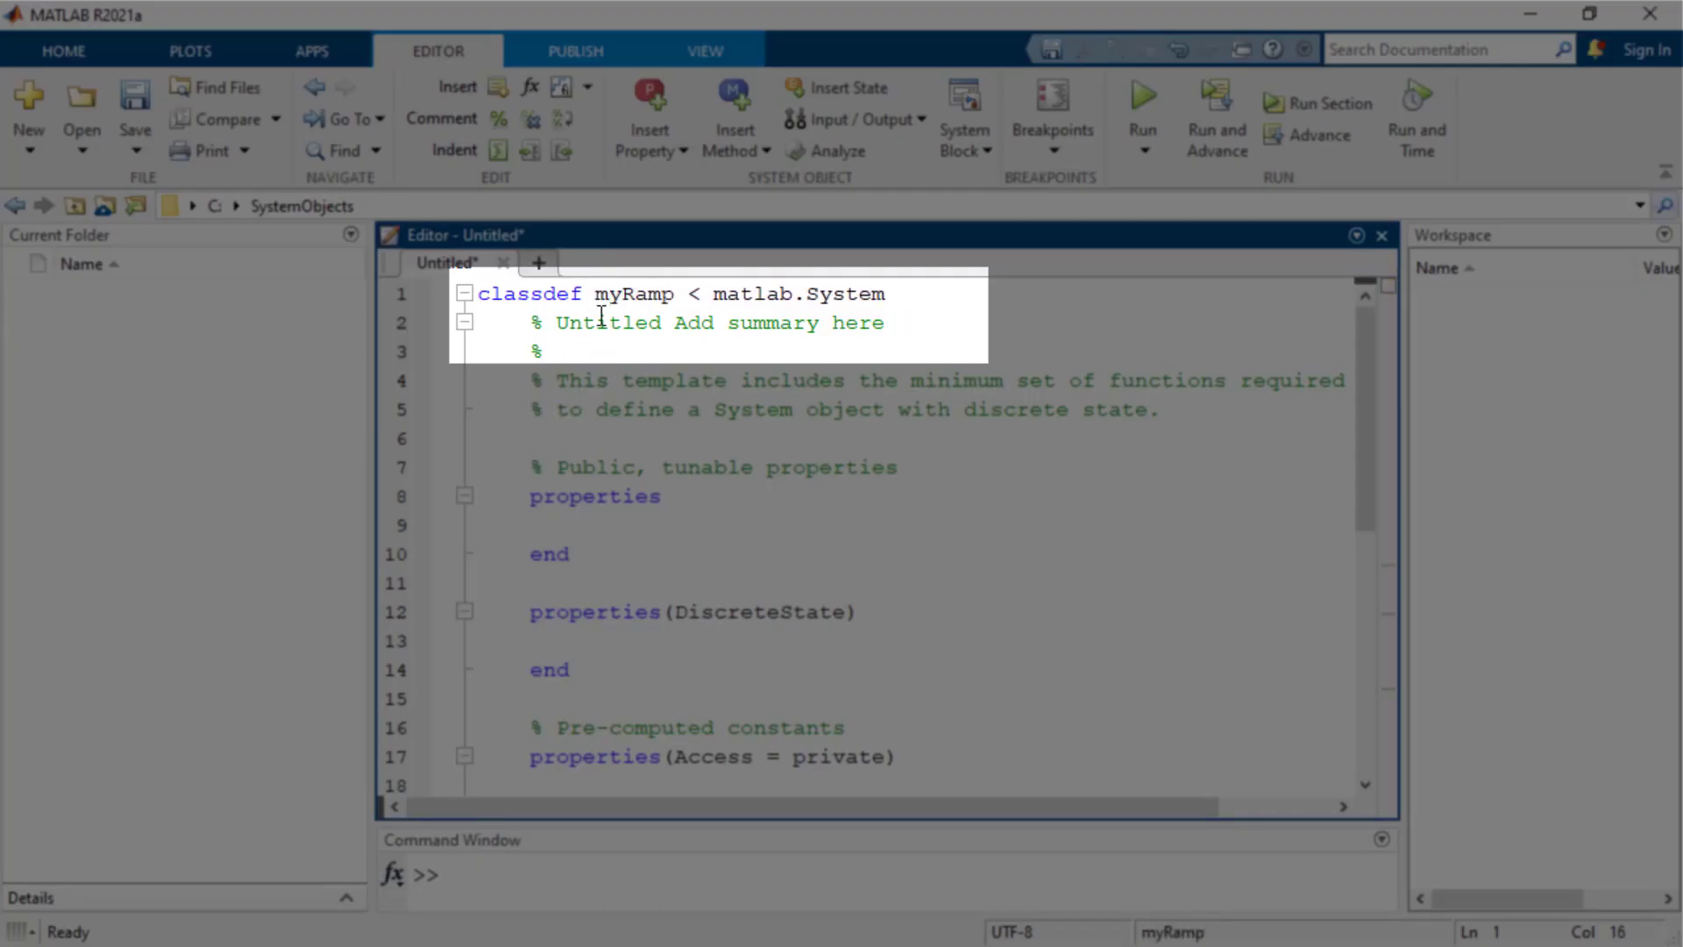
pyautogui.write('Custom ramp object')
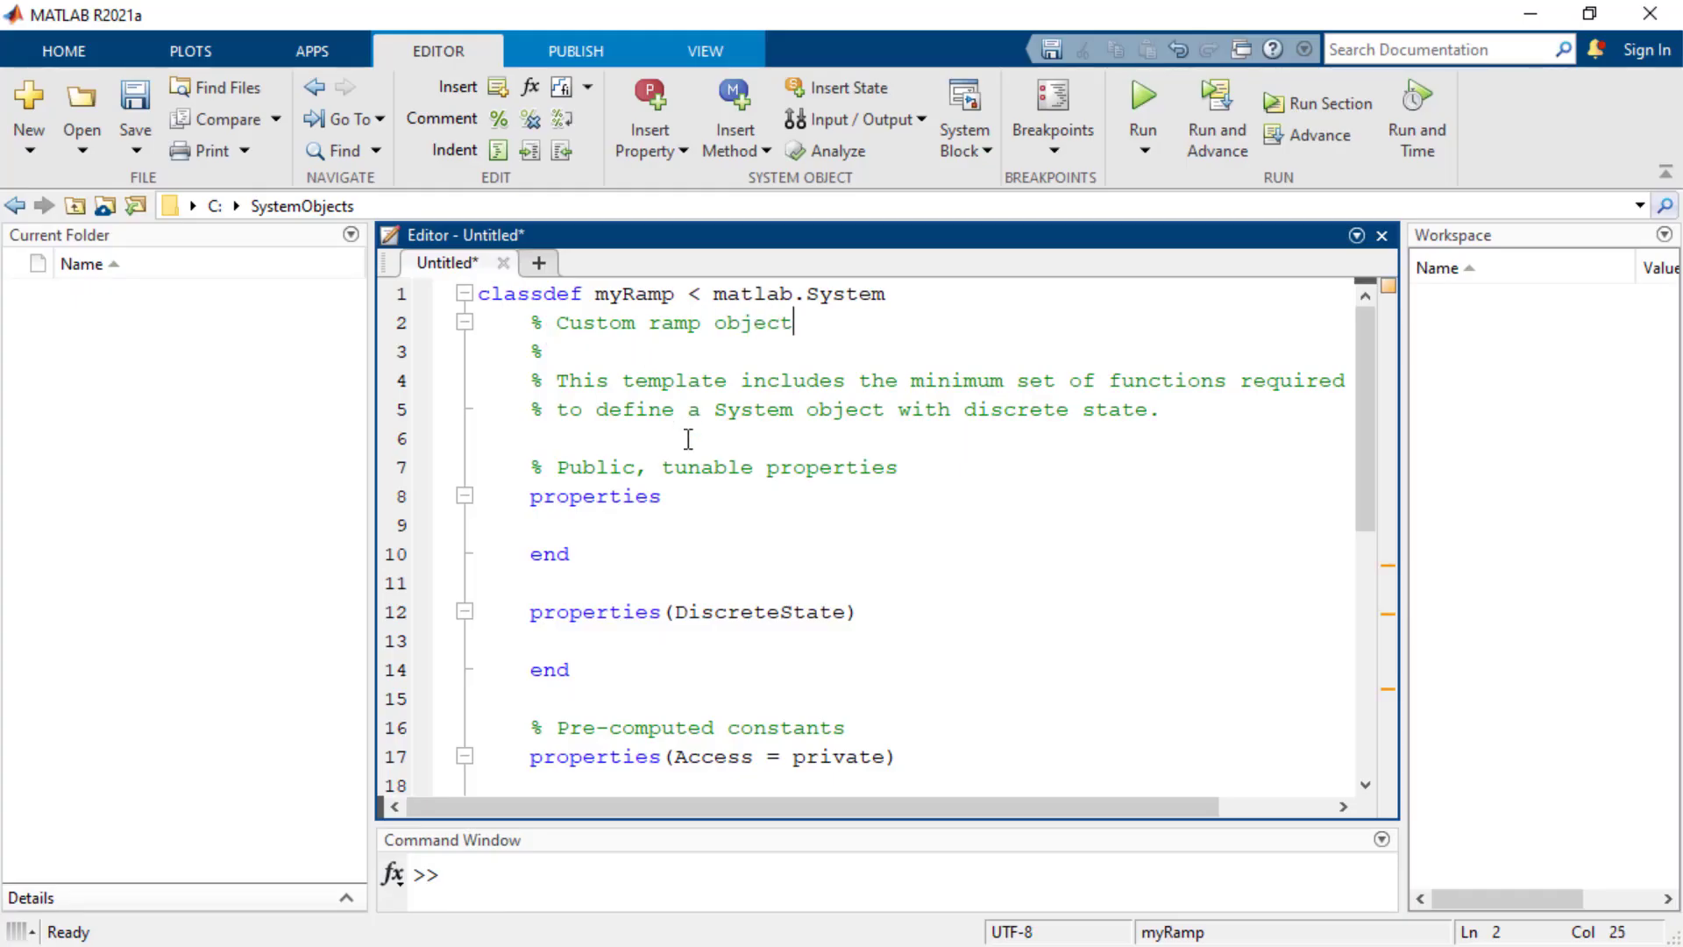
# Declare tunable property slope = 1; and discrete state variable state.
pyautogui.write('slope')
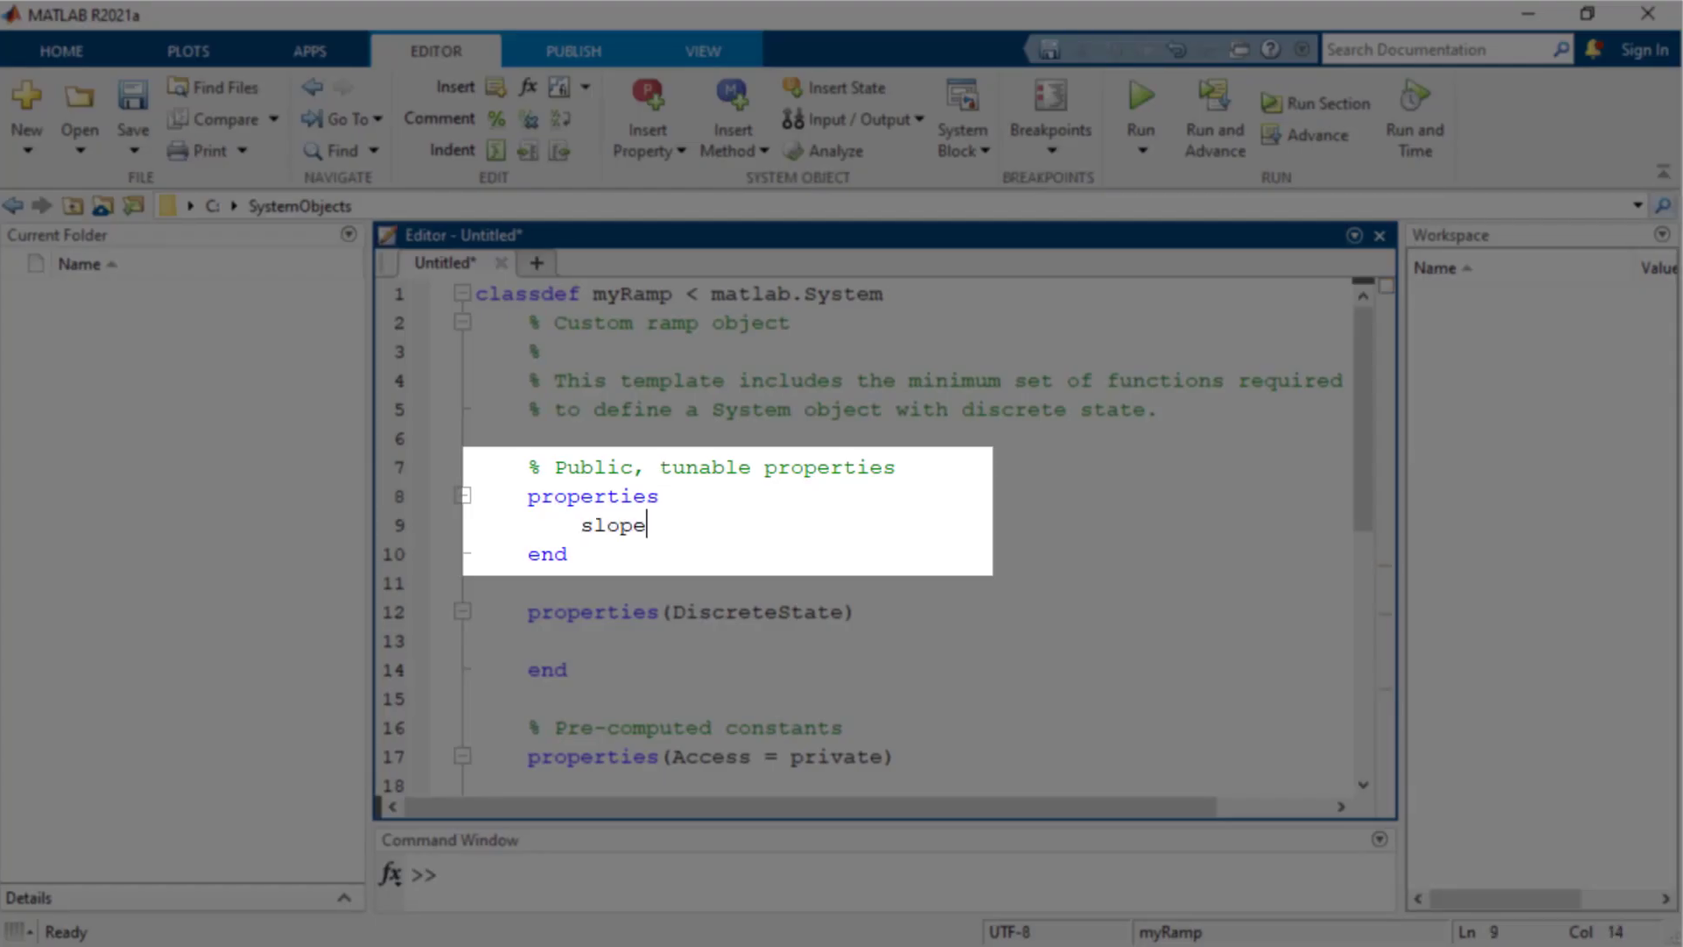
pyautogui.write('= 1;')
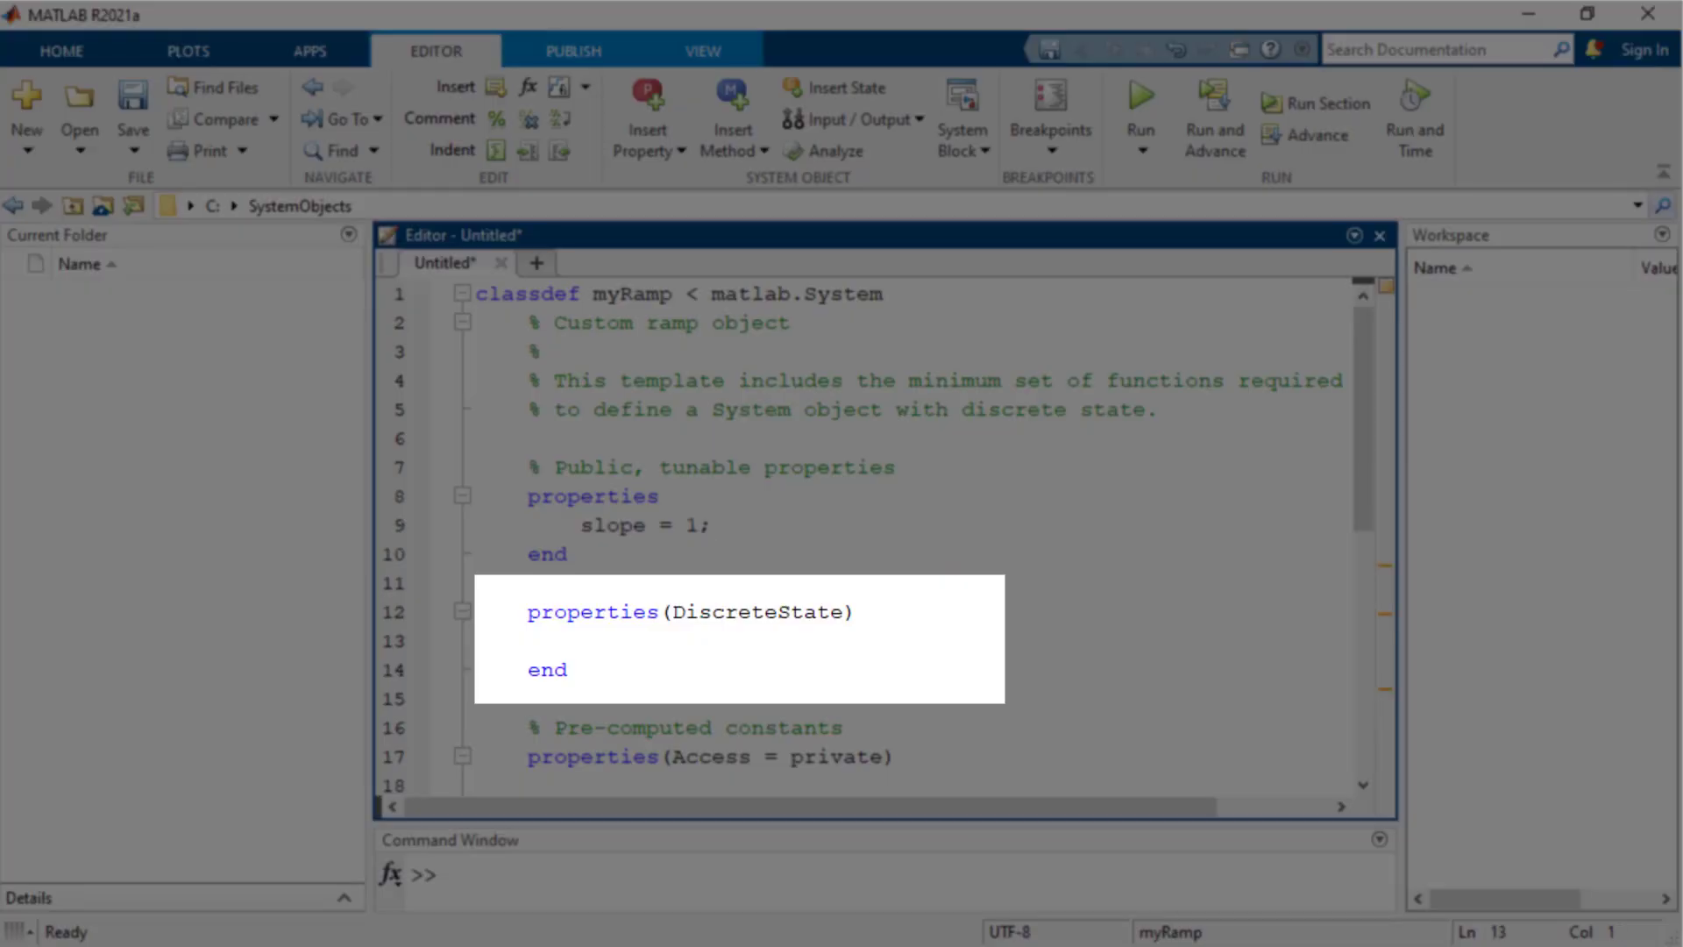
pyautogui.write('st')
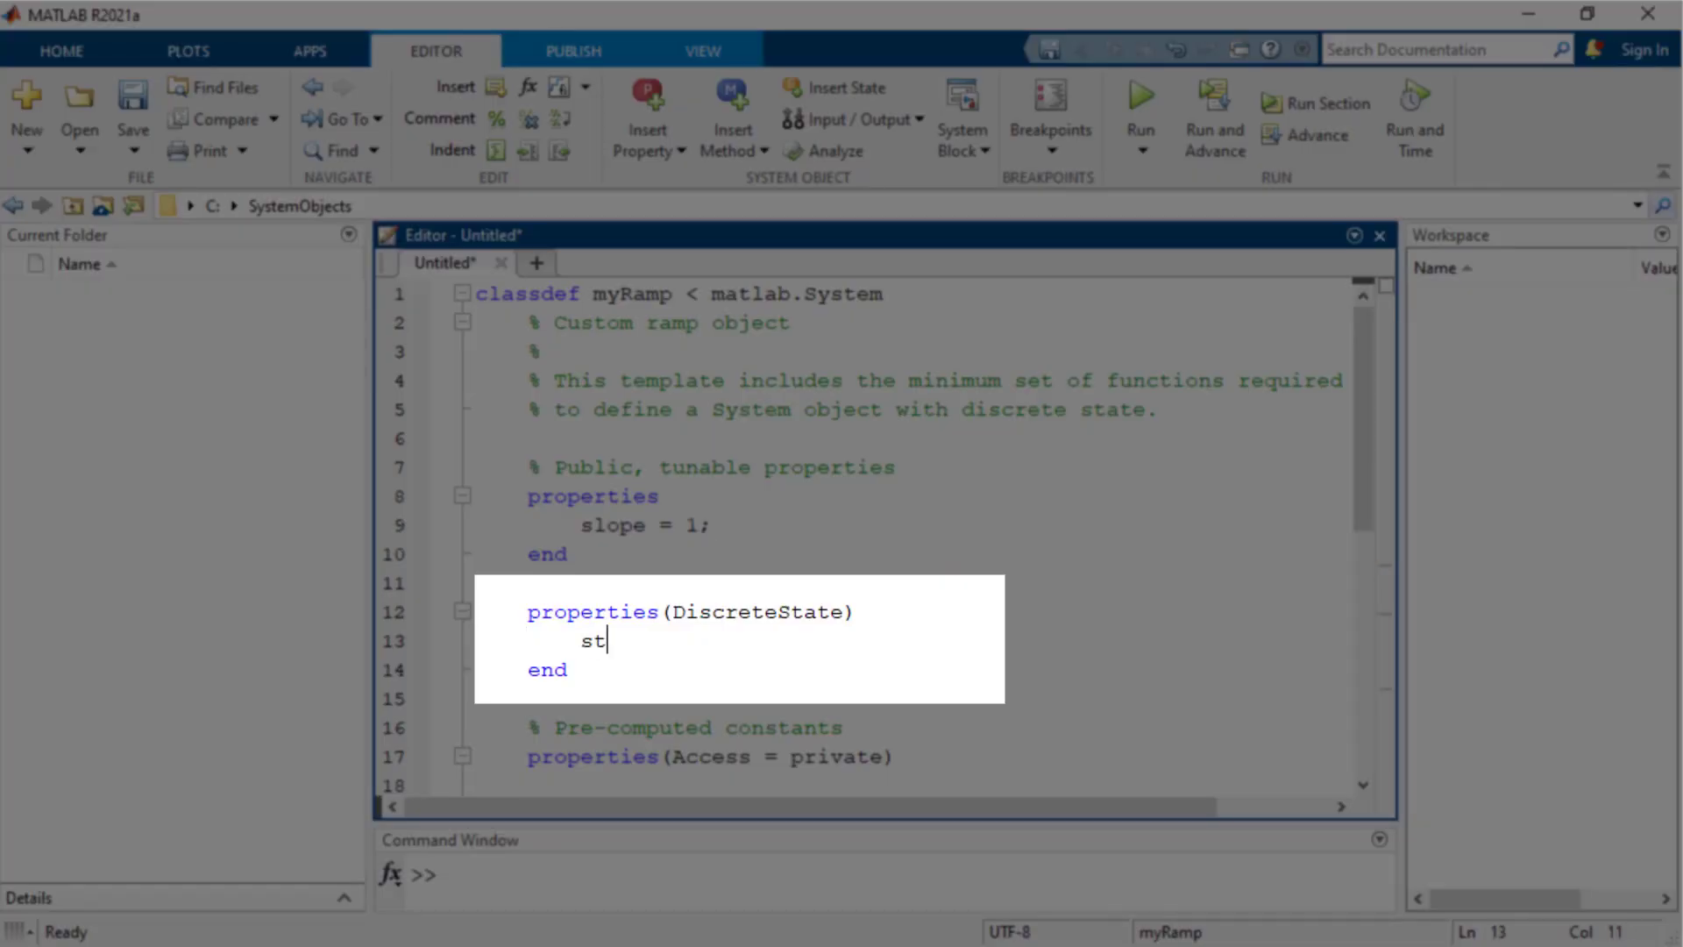
pyautogui.write('ate')
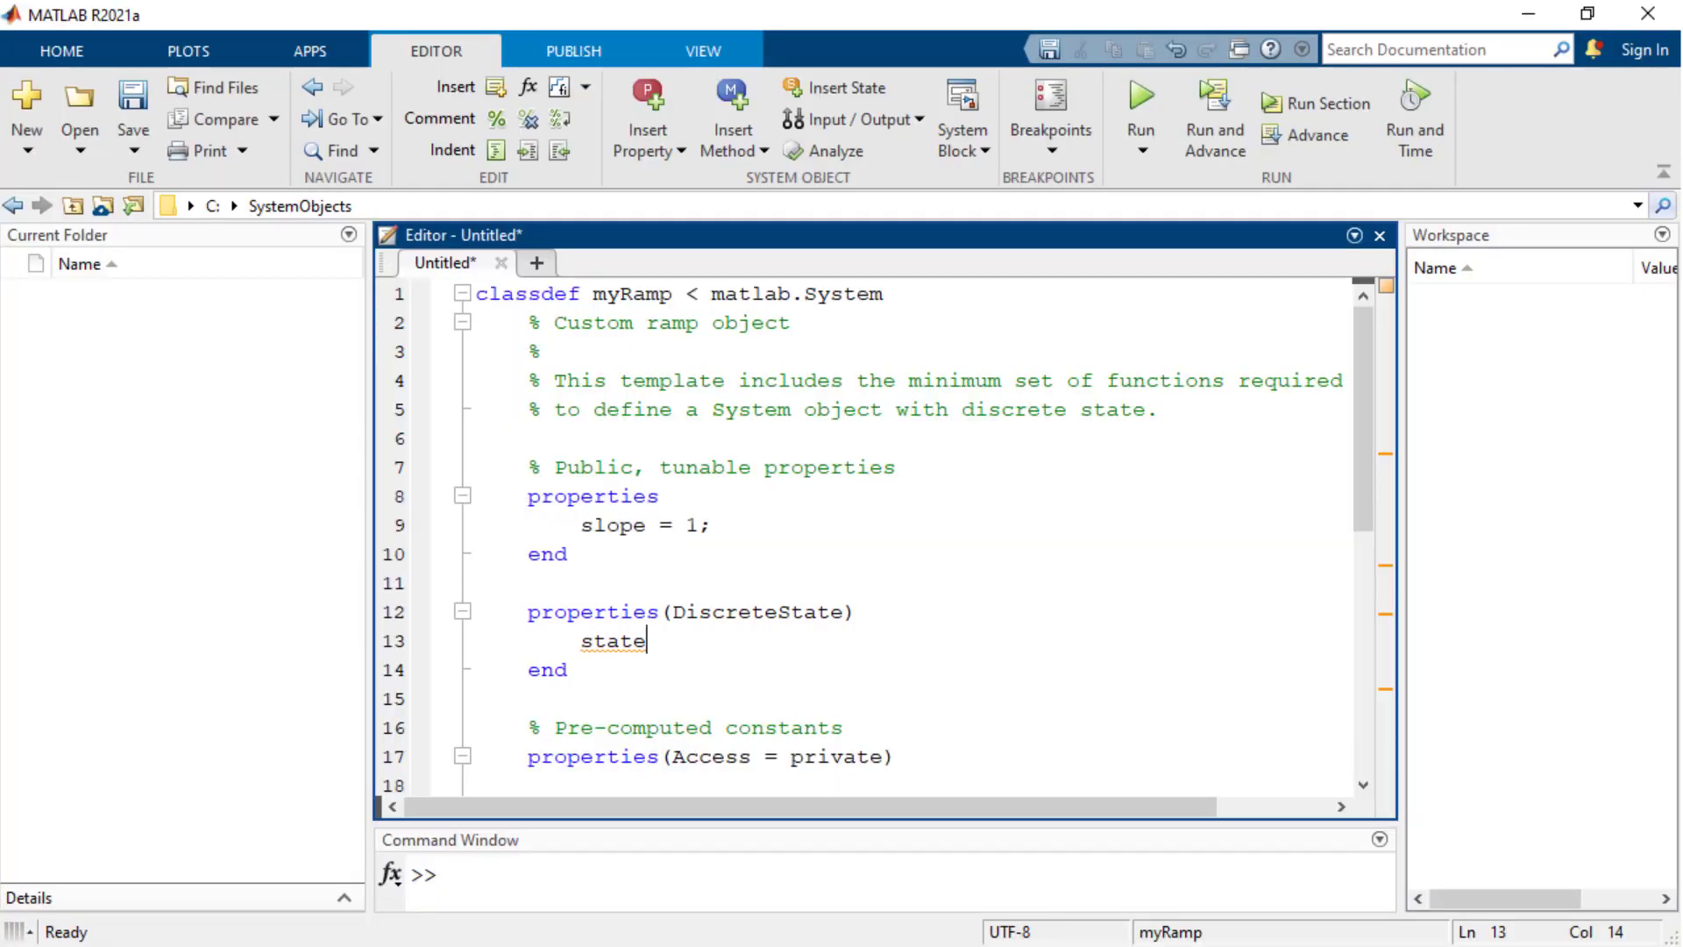
# Make setupImpl initialise obj.state = 0;.
pyautogui.scroll(-3)
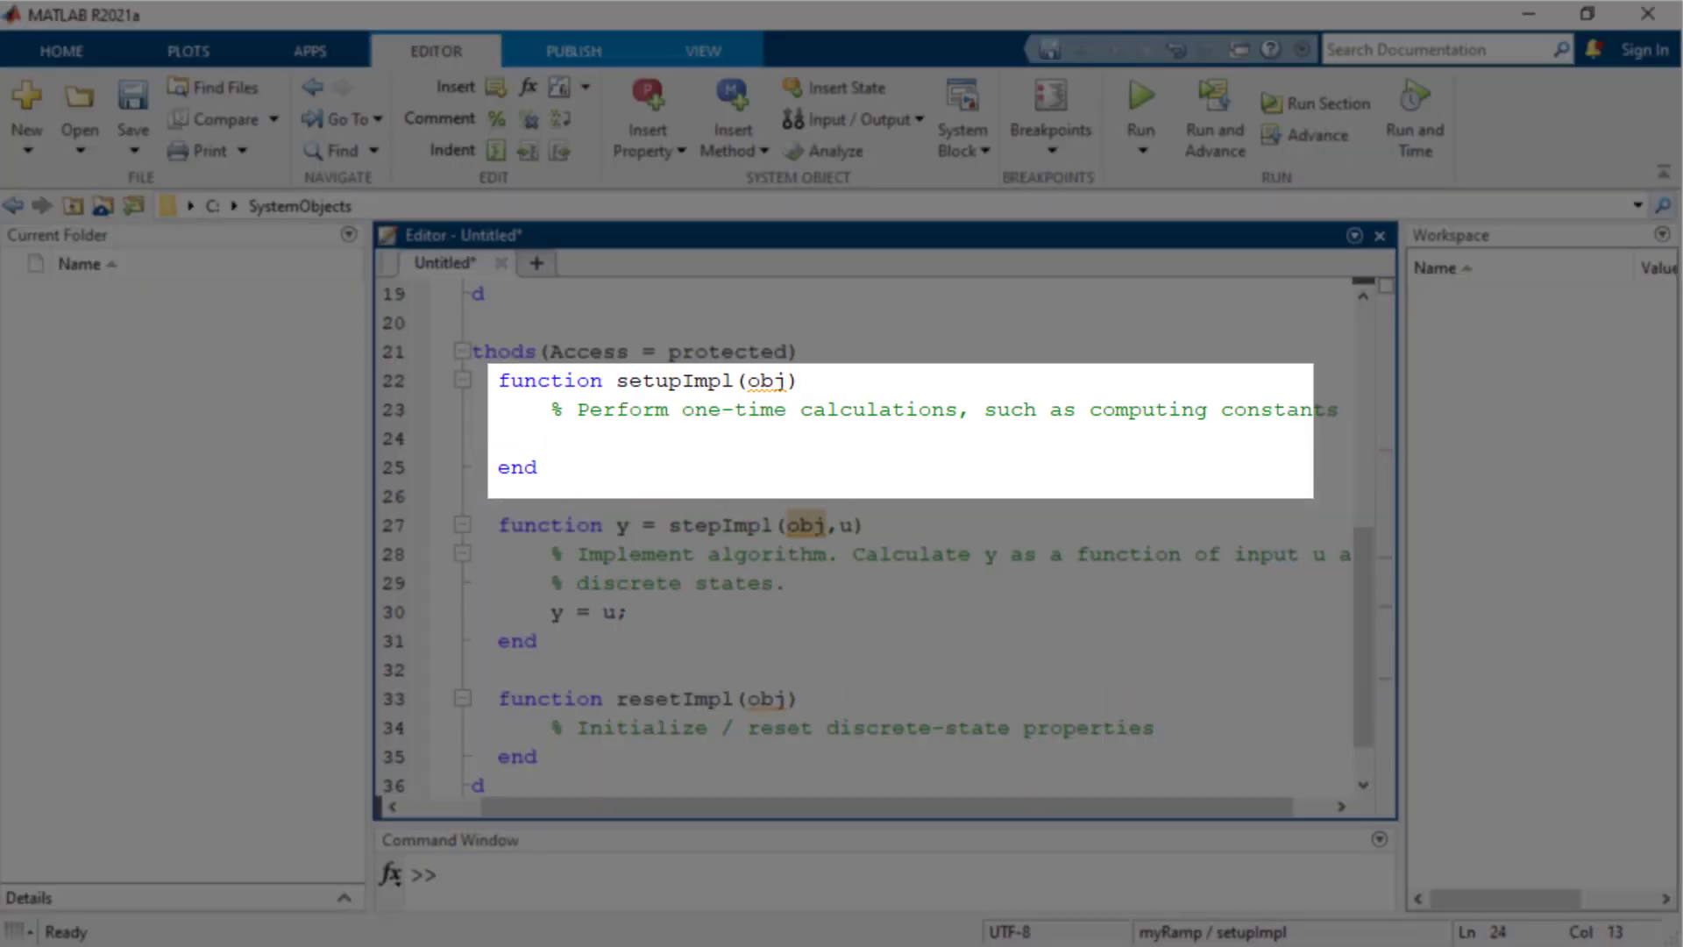
pyautogui.write('obj')
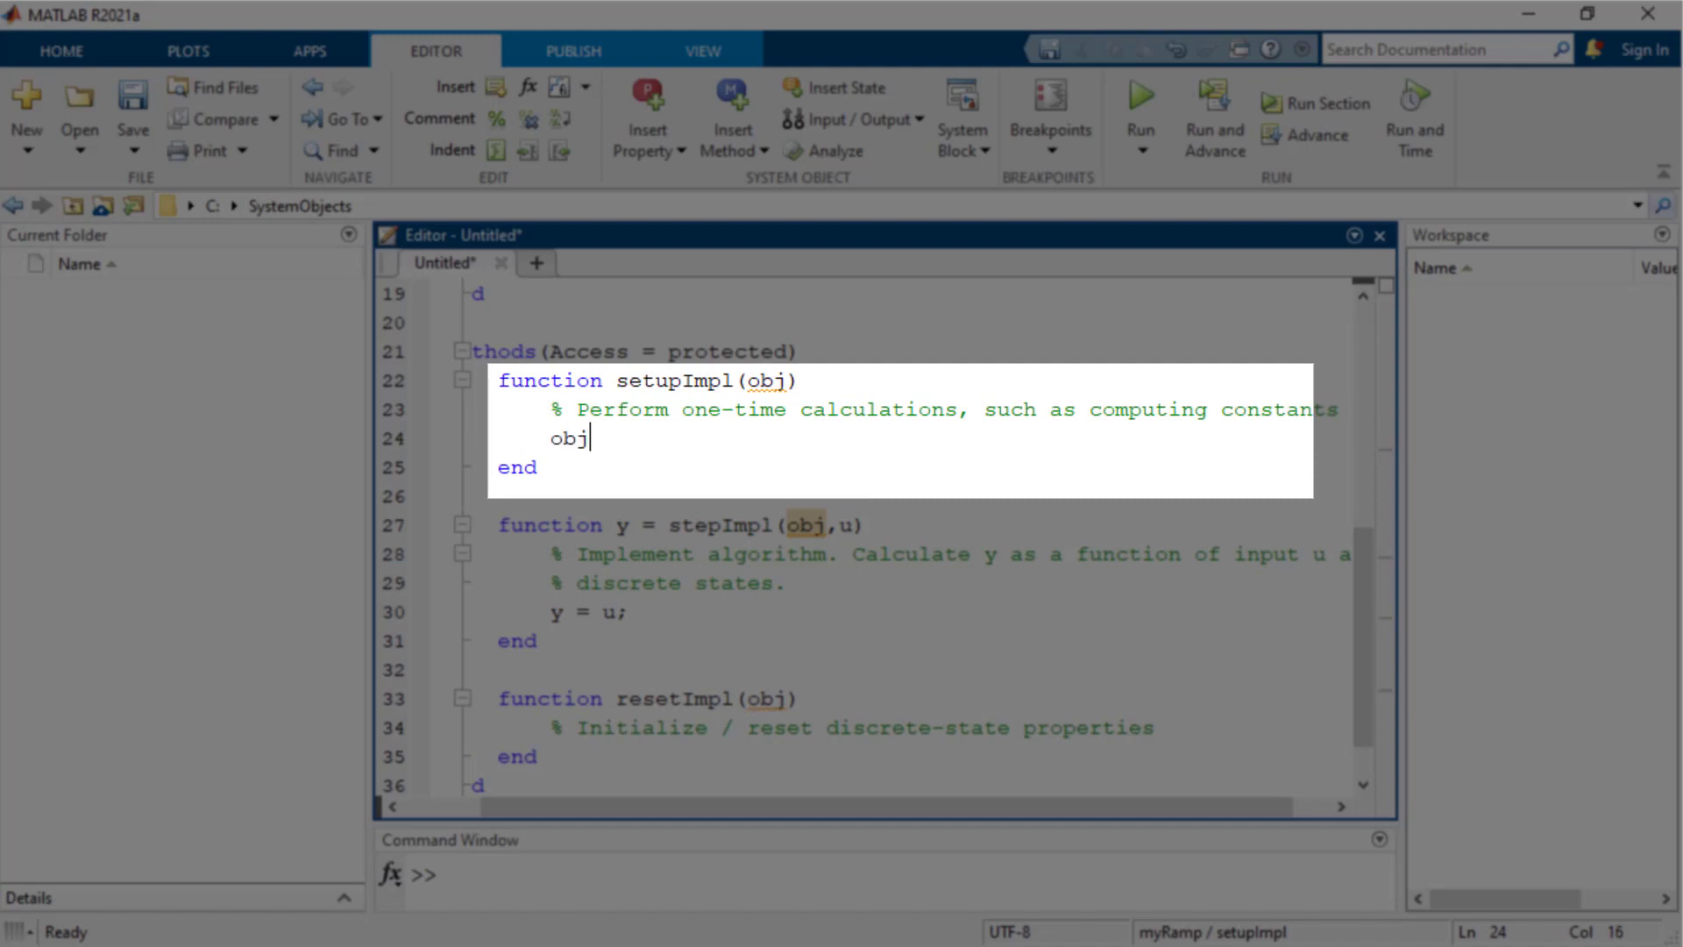
pyautogui.write('.state')
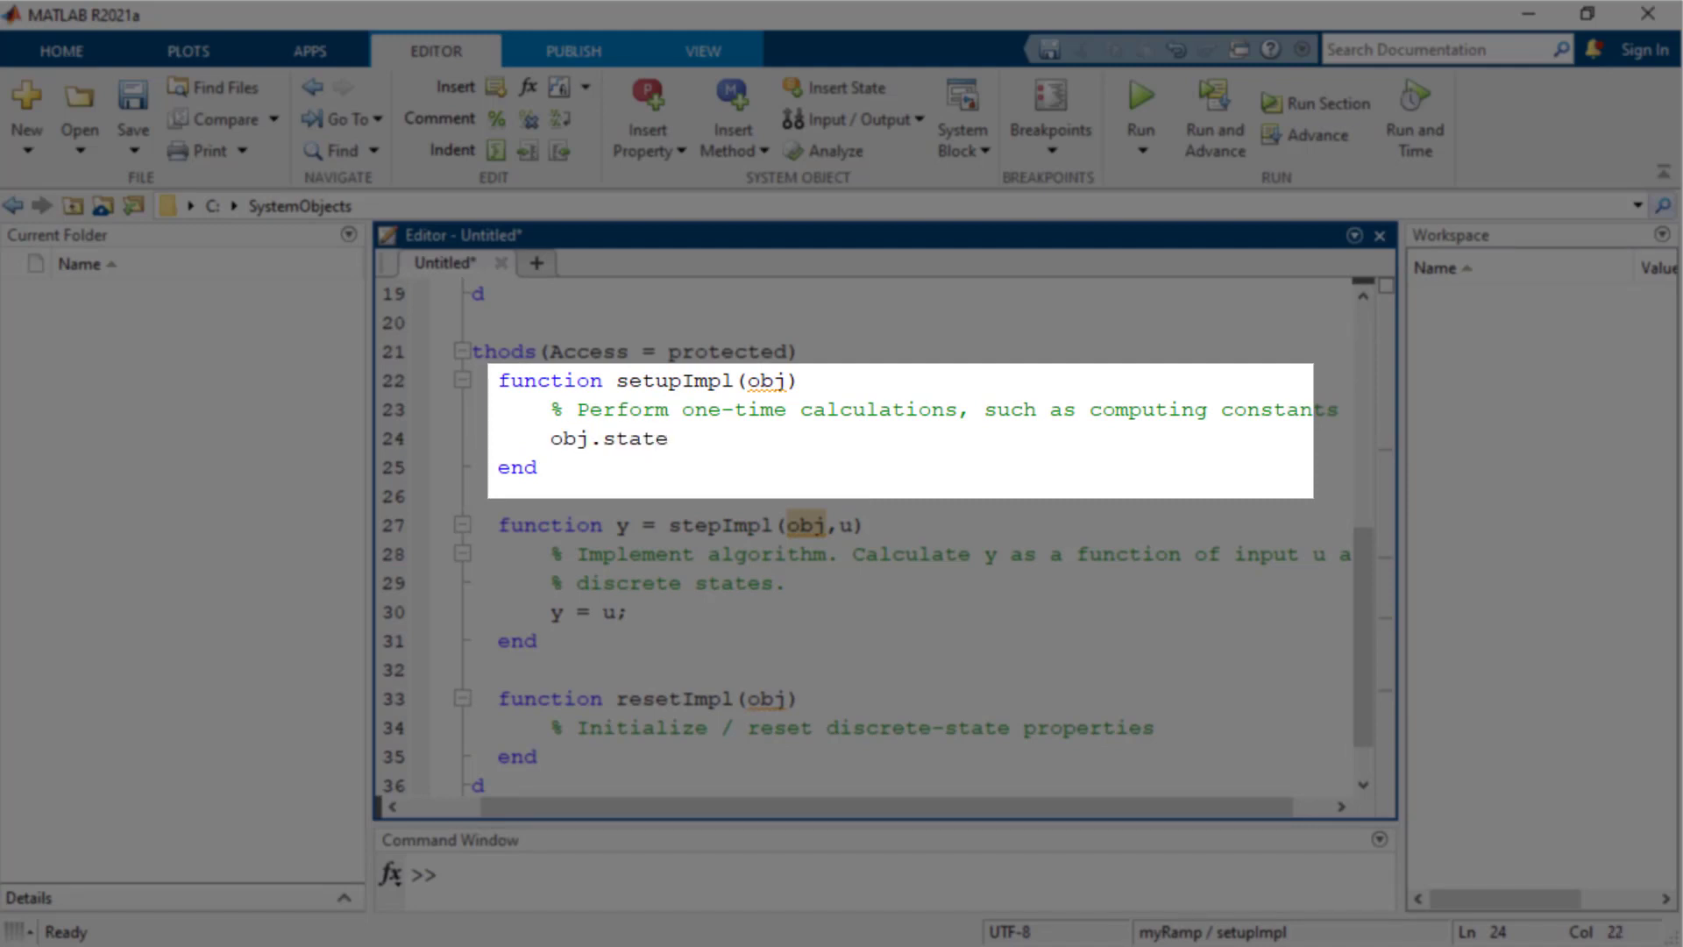
pyautogui.write('= 0;')
pyautogui.click(921, 611)
pyautogui.write('obj')
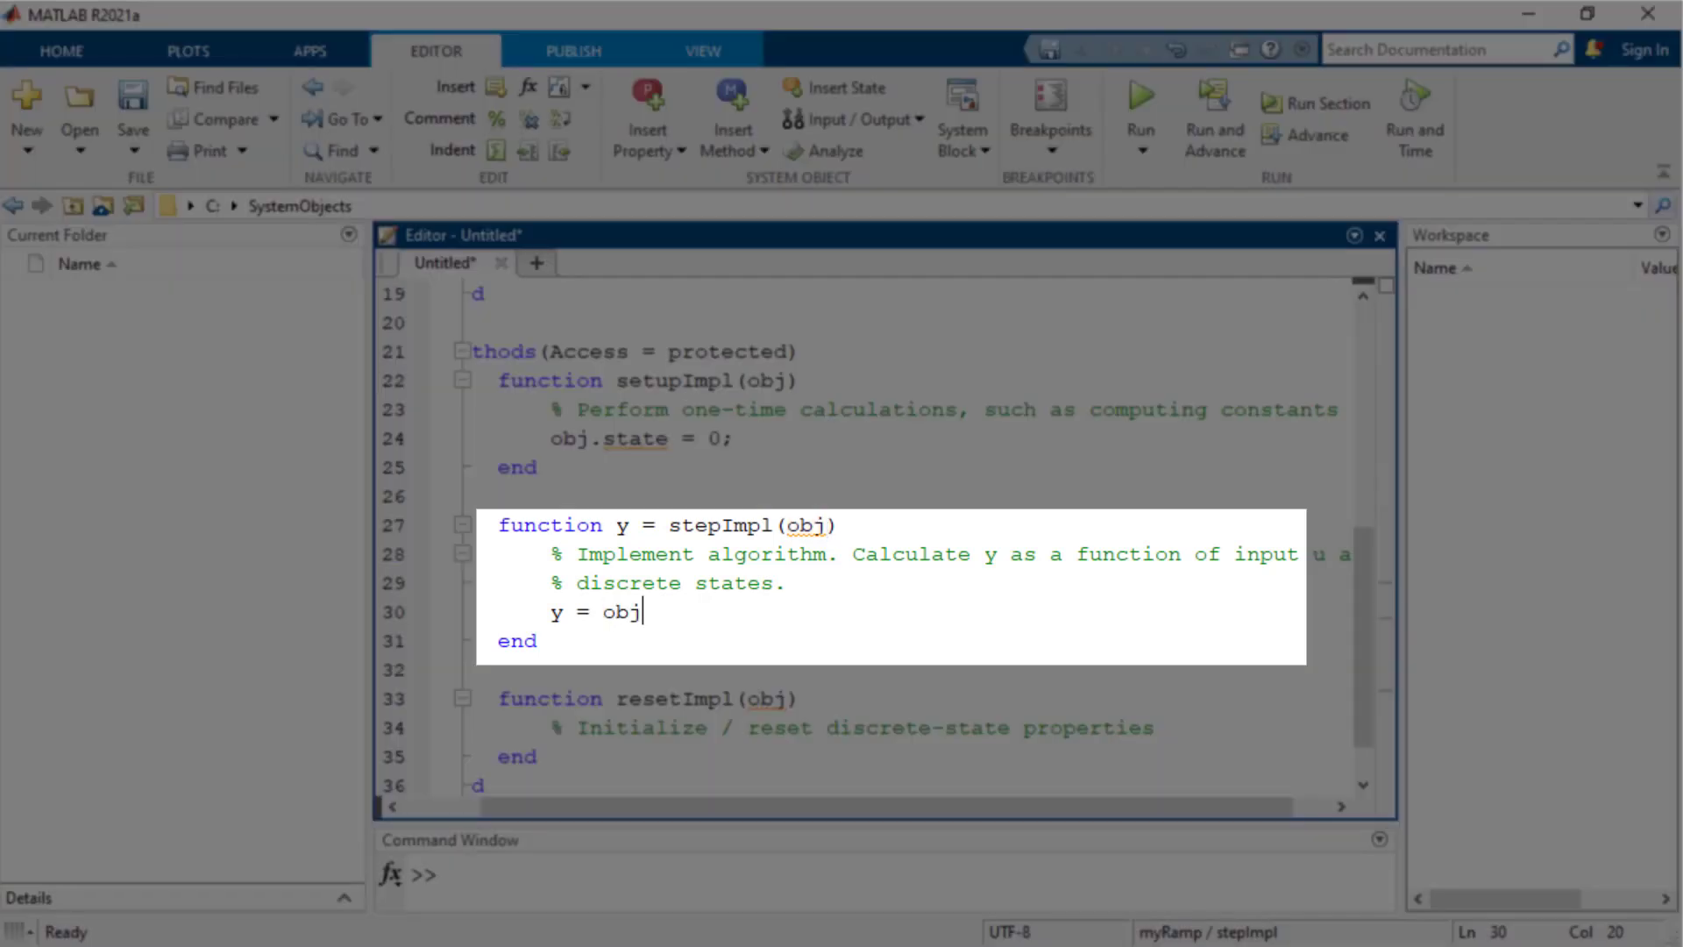
# Make stepImpl output y = obj.state; and increment obj.state by obj.slope, with no input u.
pyautogui.write('.state;')
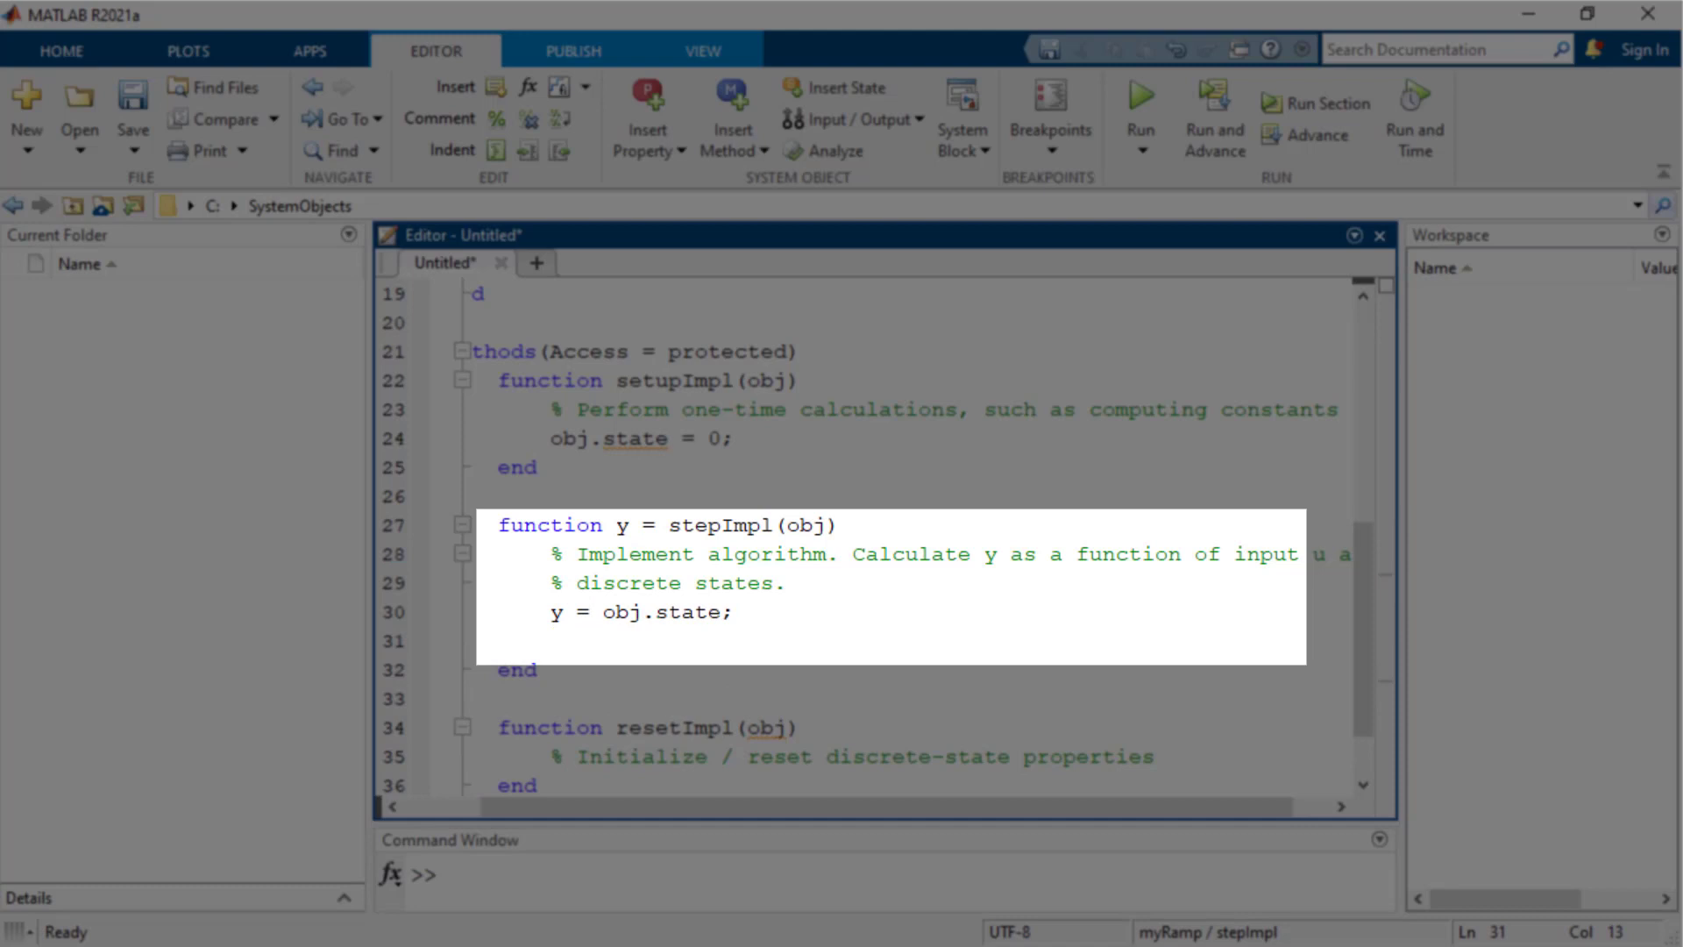
pyautogui.write('obj.state = obj')
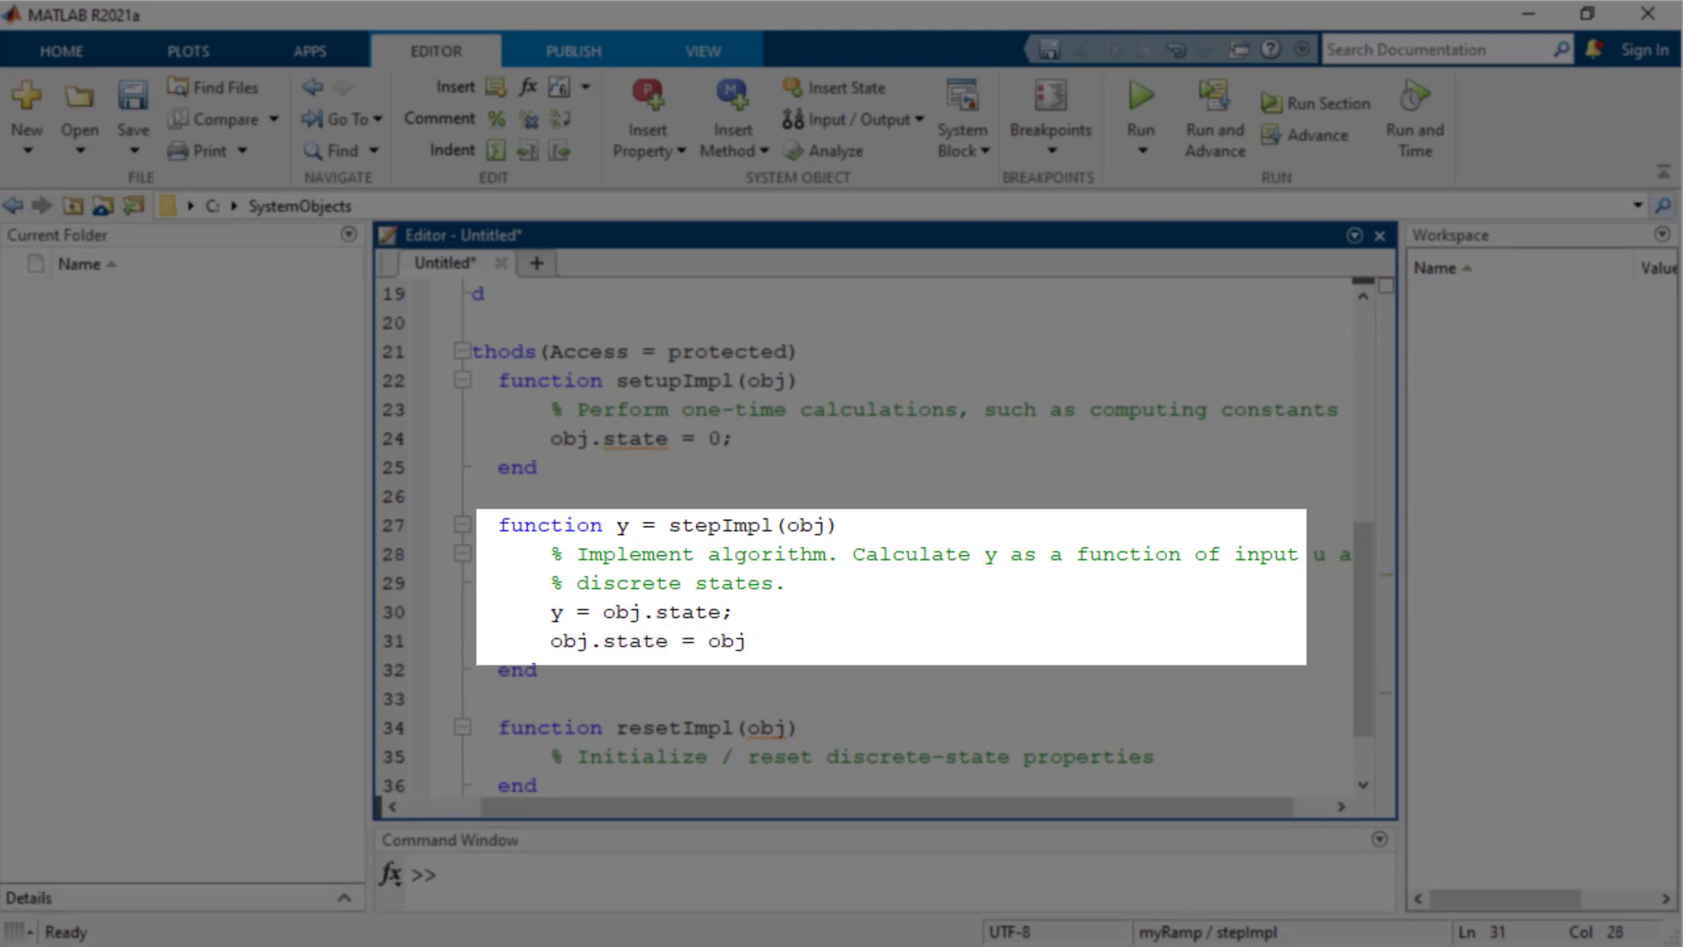
pyautogui.write('.state + obj.')
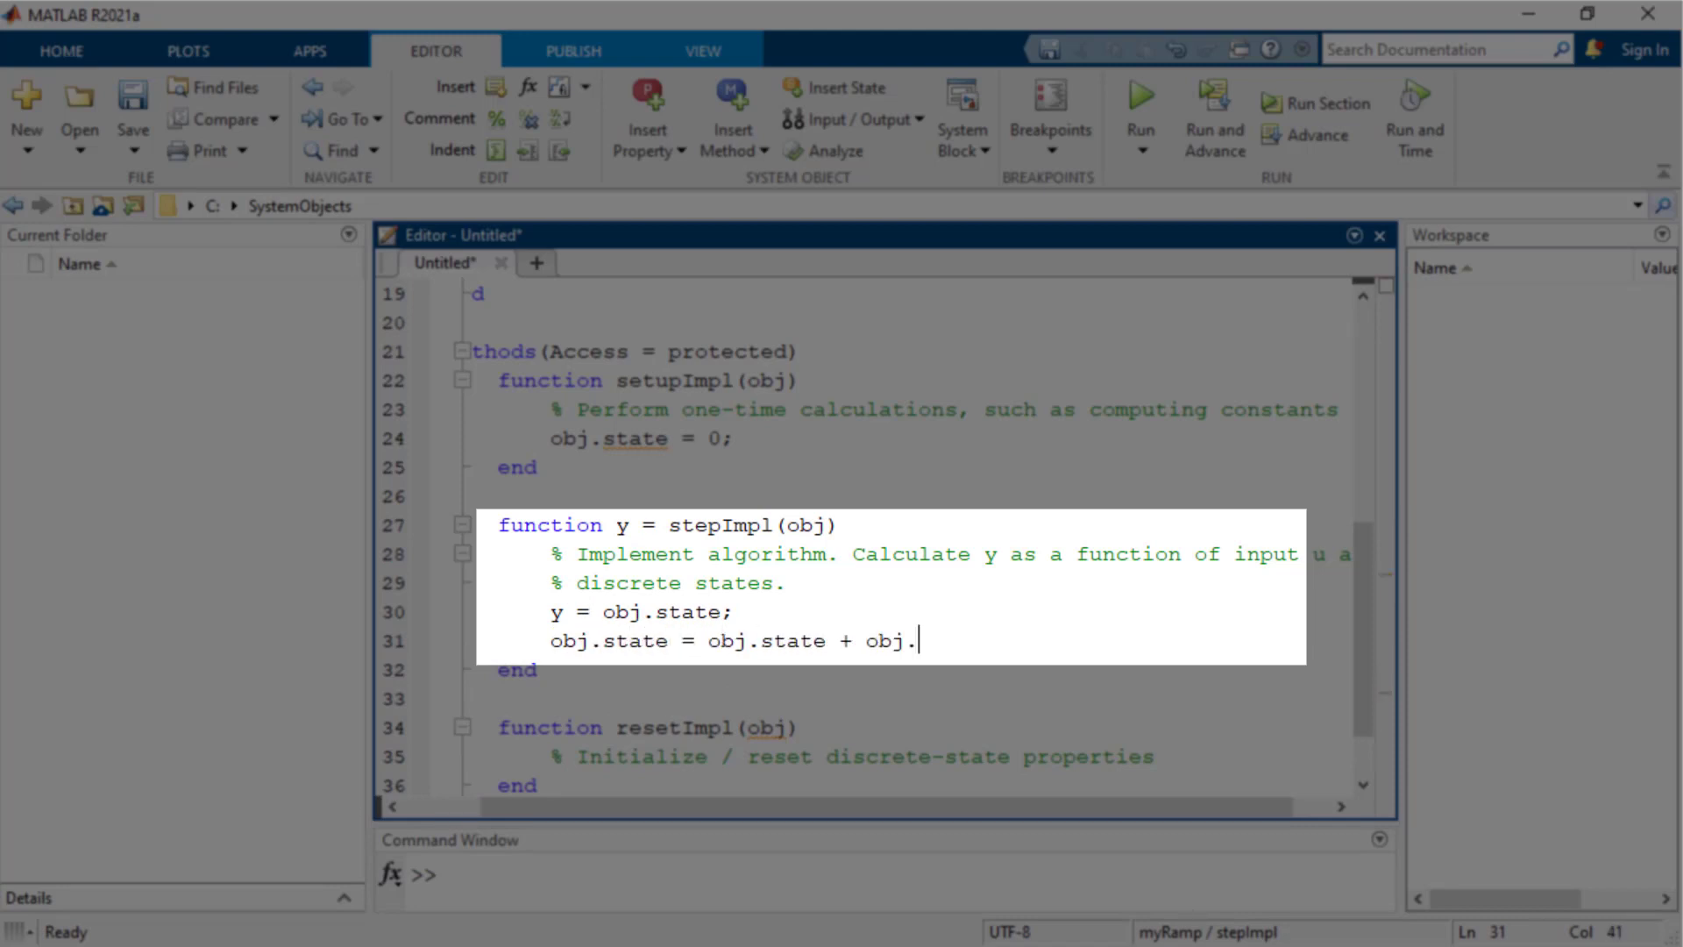
pyautogui.write('slope;')
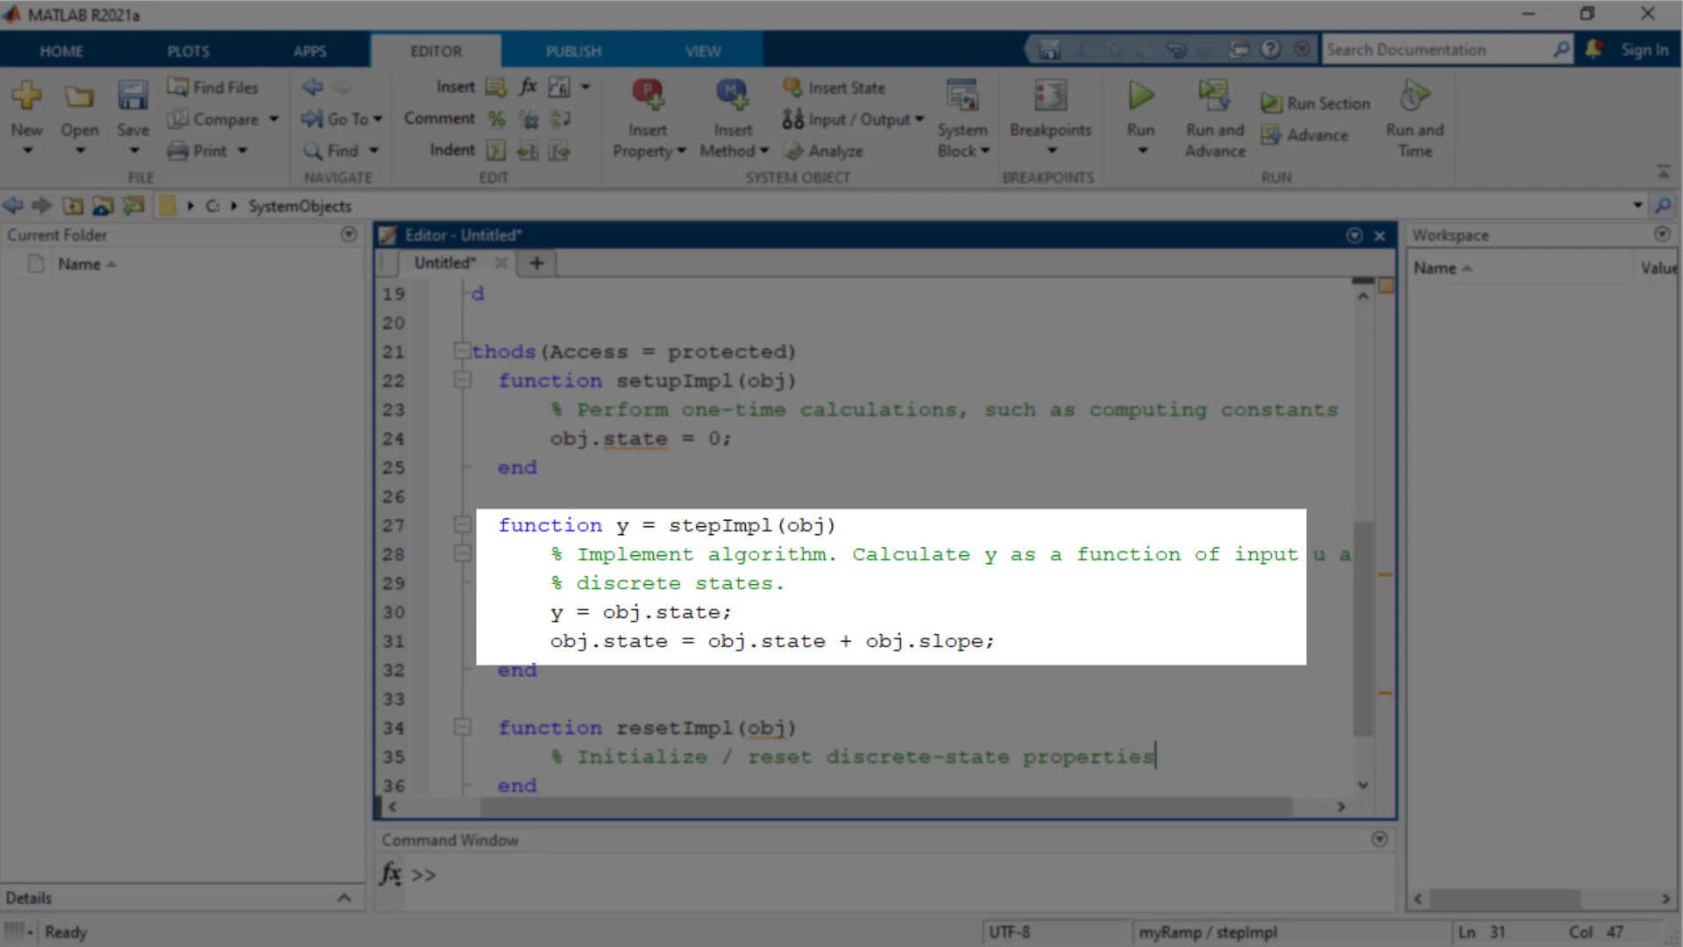
# Make resetImpl set obj.state = 0;.
pyautogui.write('ob')
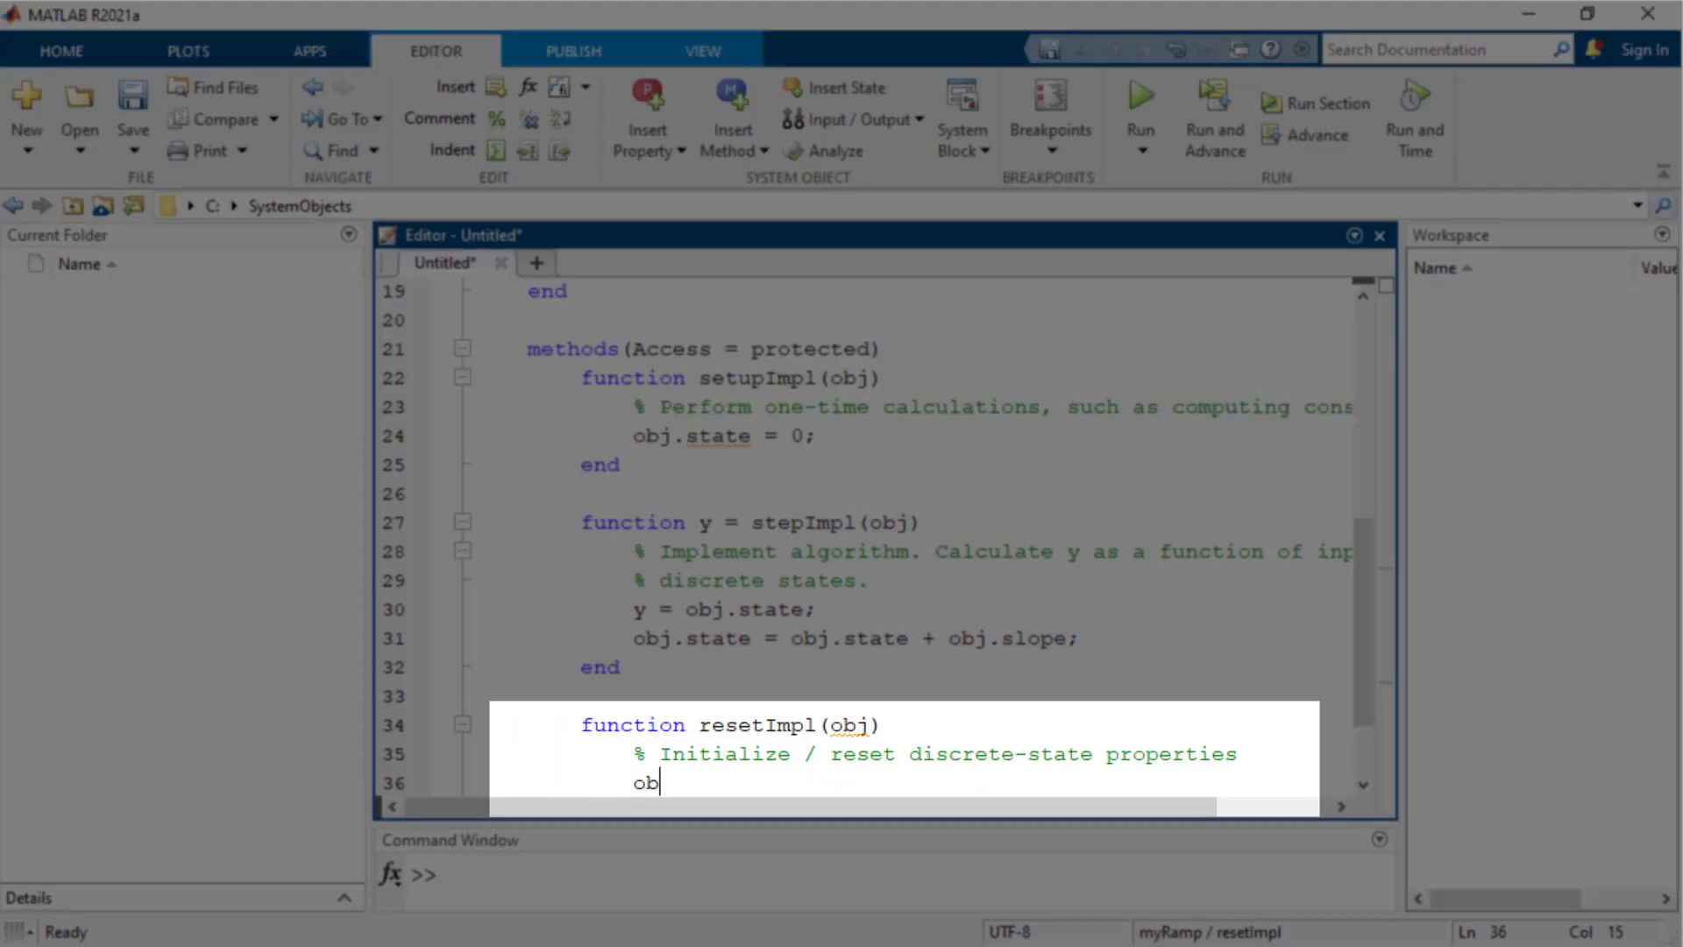
pyautogui.write('j.state =')
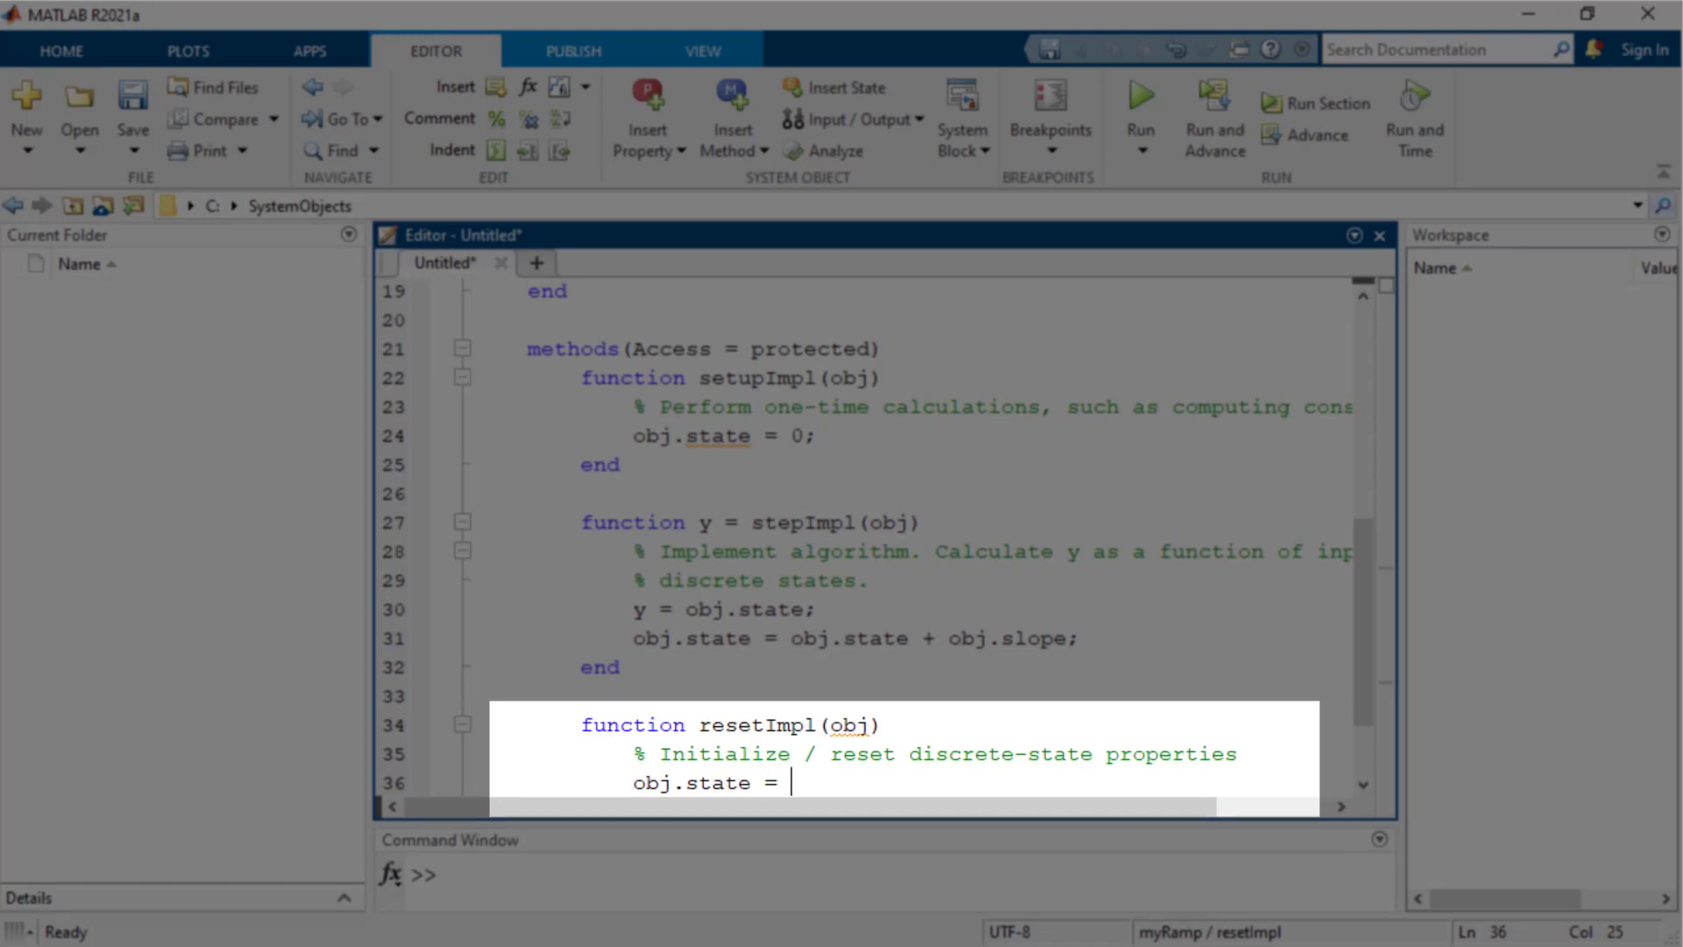
pyautogui.write('0;')
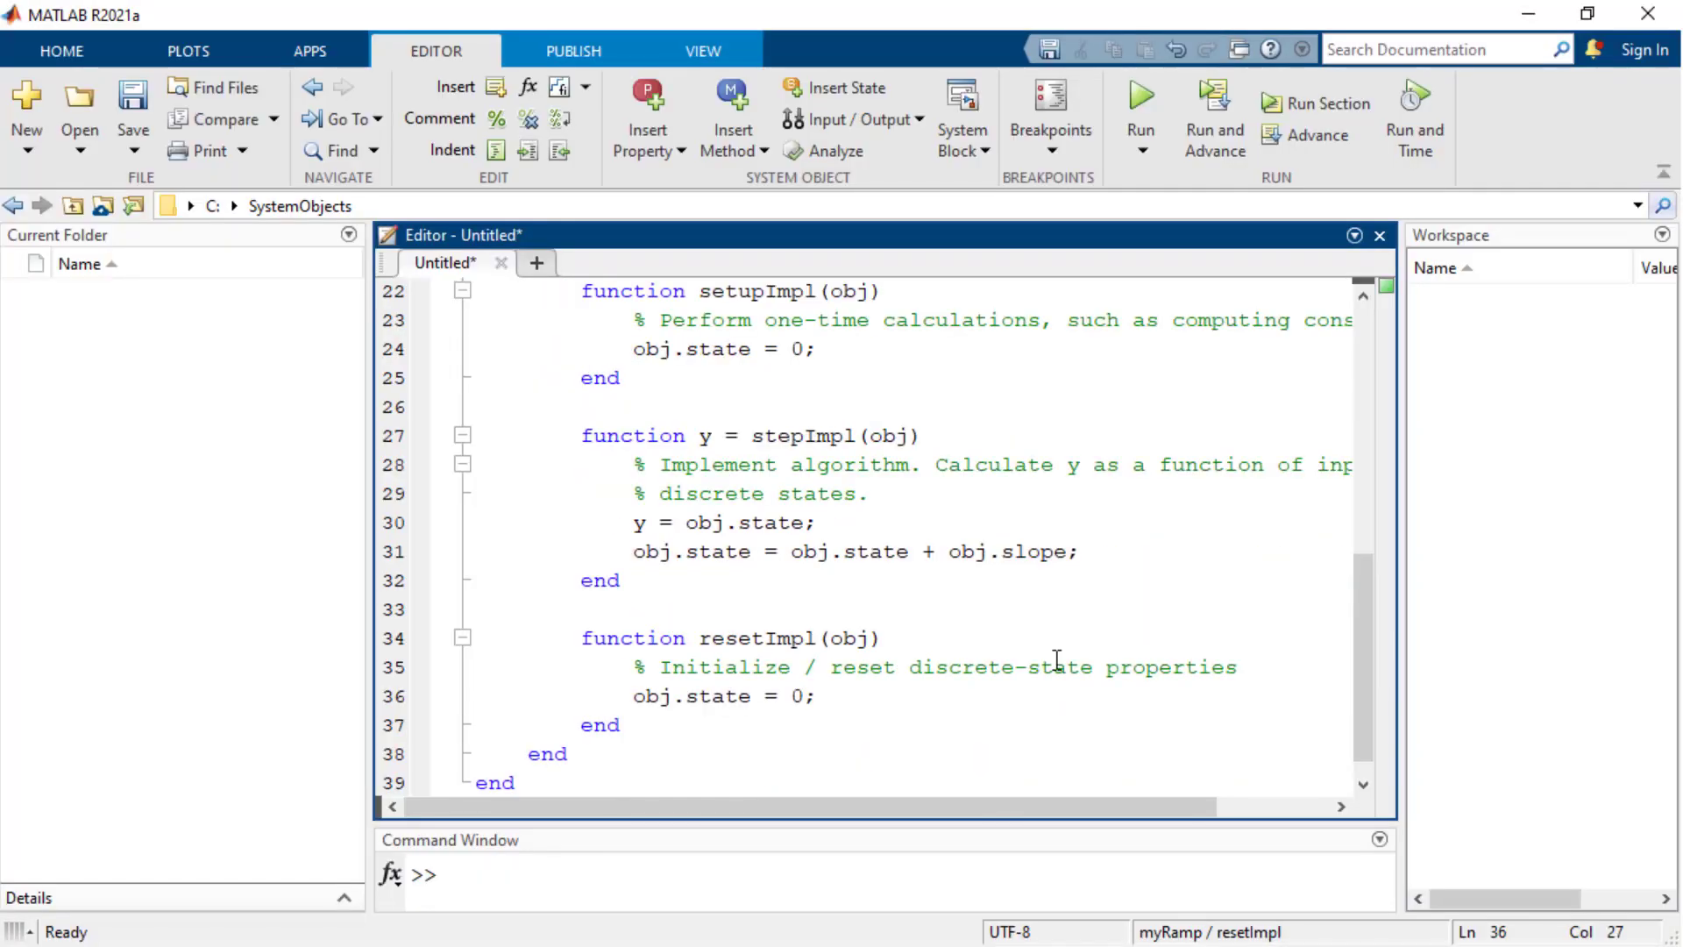
pyautogui.moveTo(134, 102)
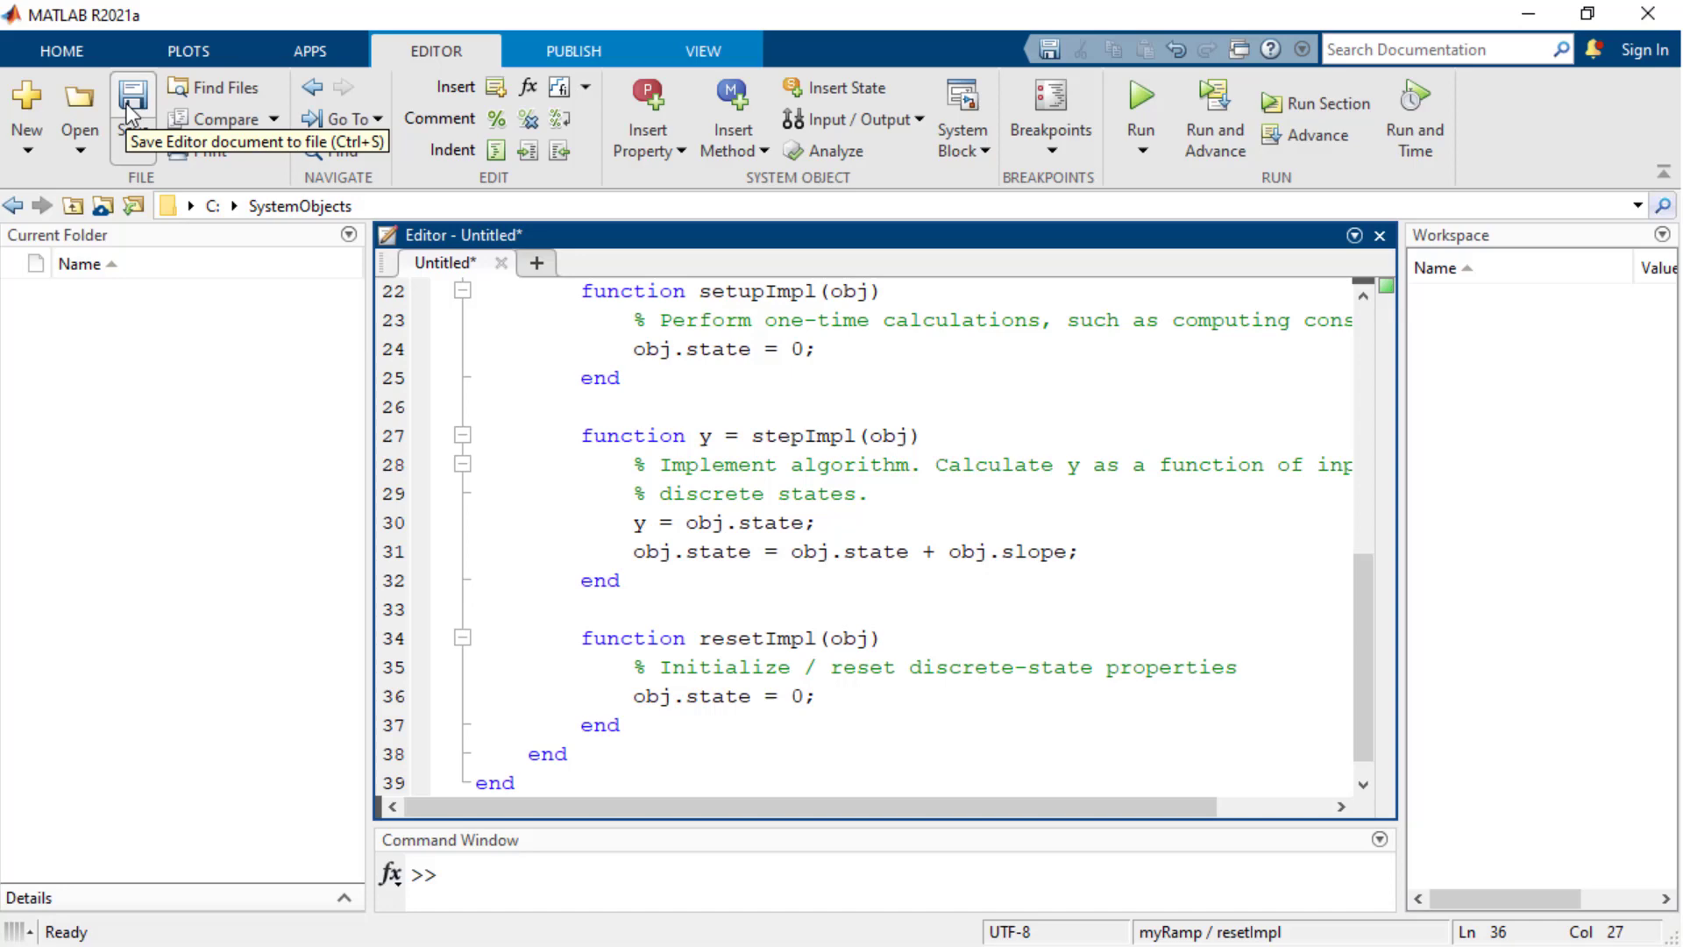
# Save the class as myRamp.m in the SystemObjects folder.
pyautogui.click(132, 112)
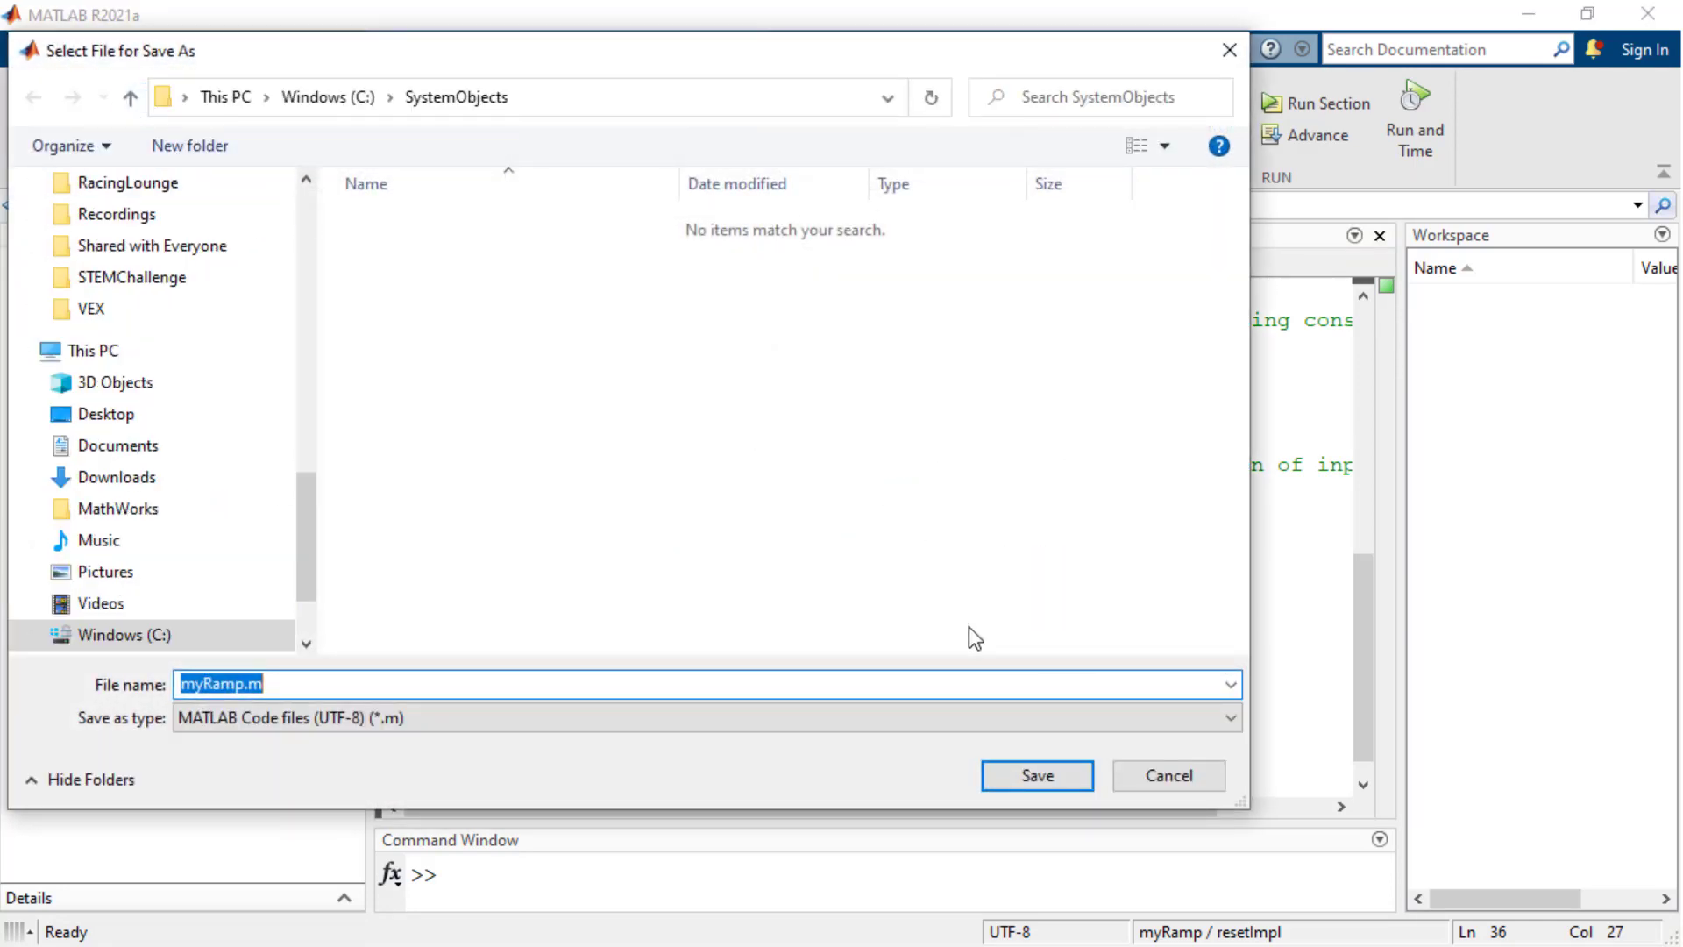
pyautogui.click(1035, 775)
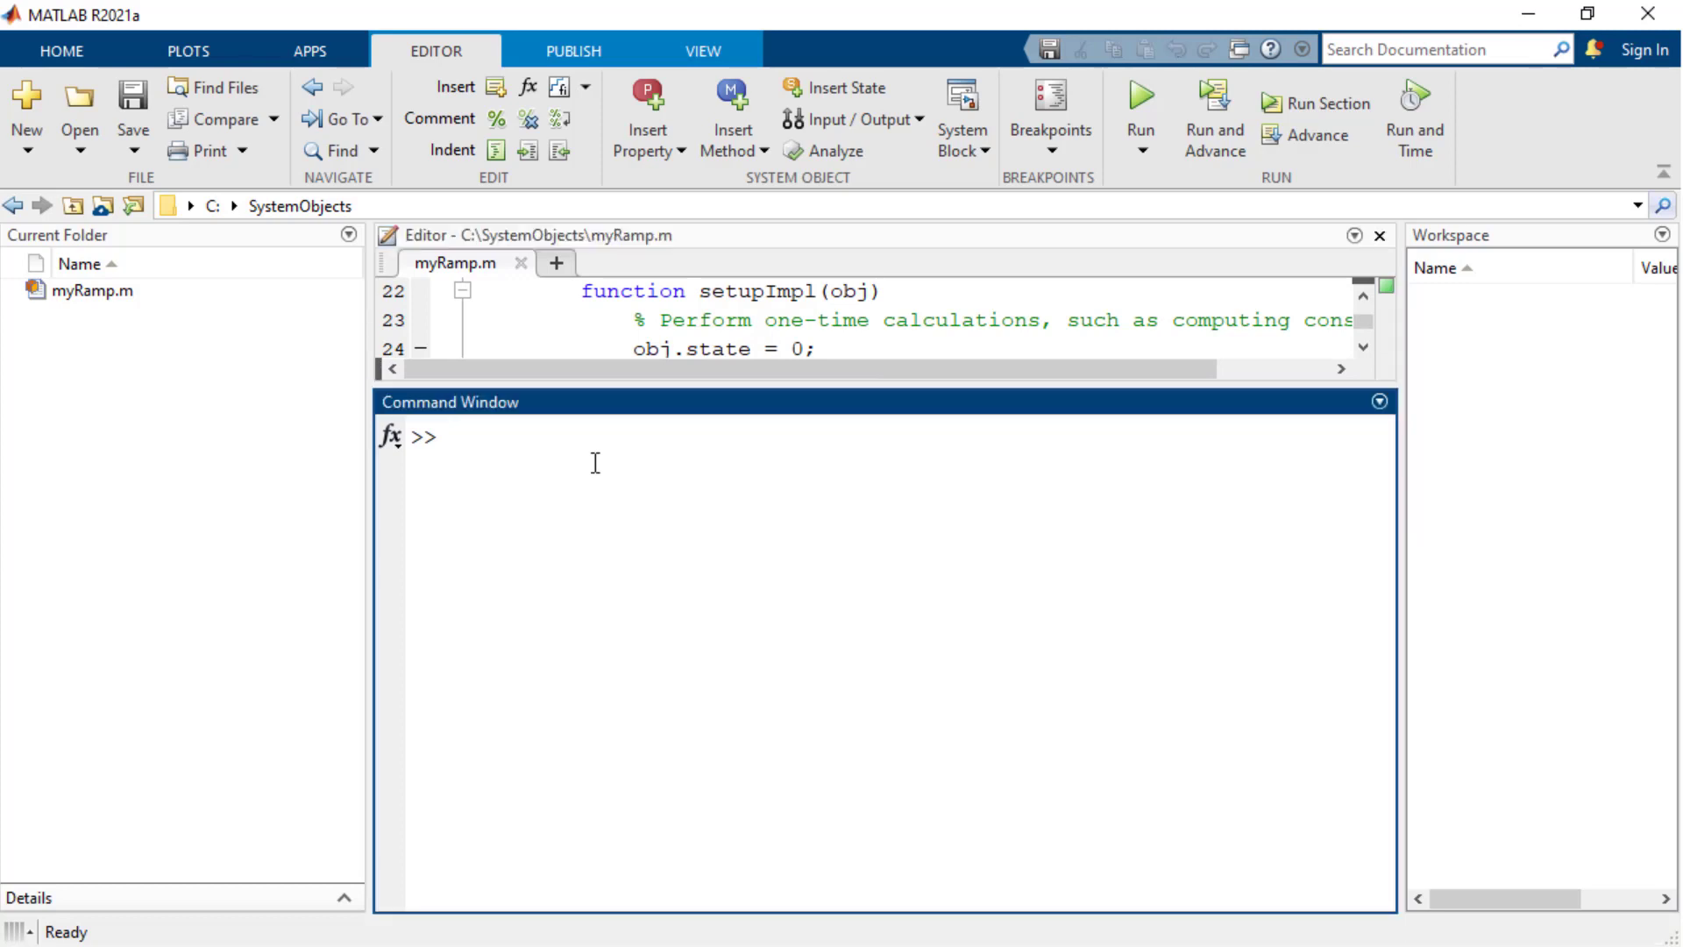
# Create instance testRamp = myRamp in the Command Window.
pyautogui.write('testRamp =')
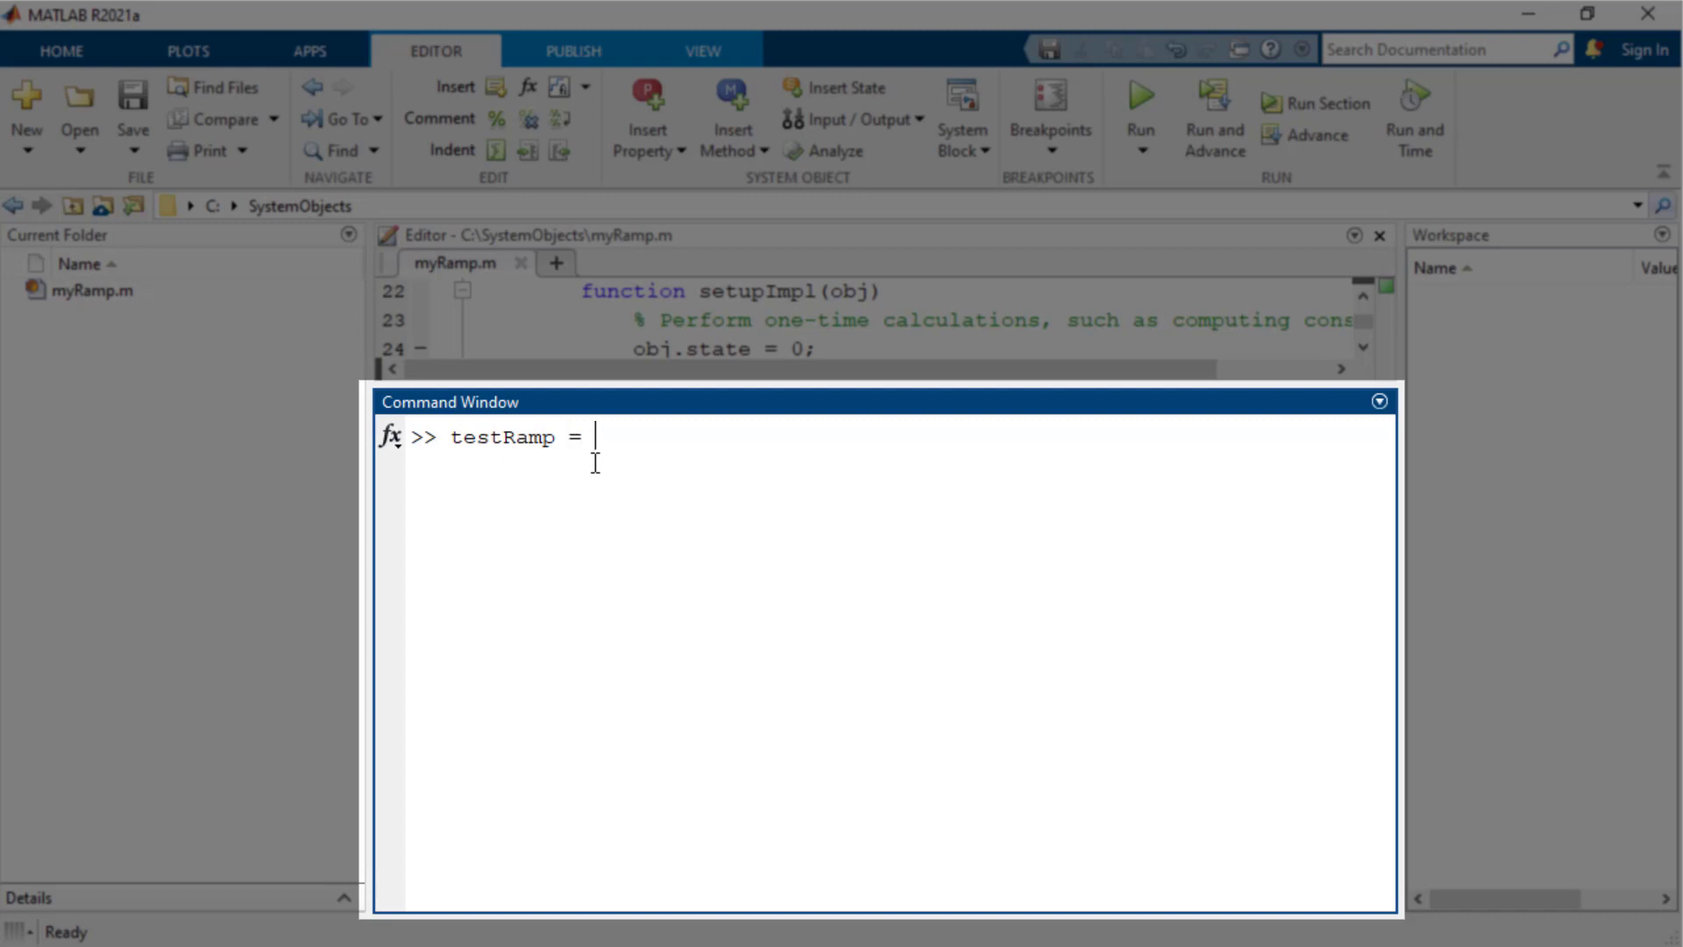
pyautogui.write('myR')
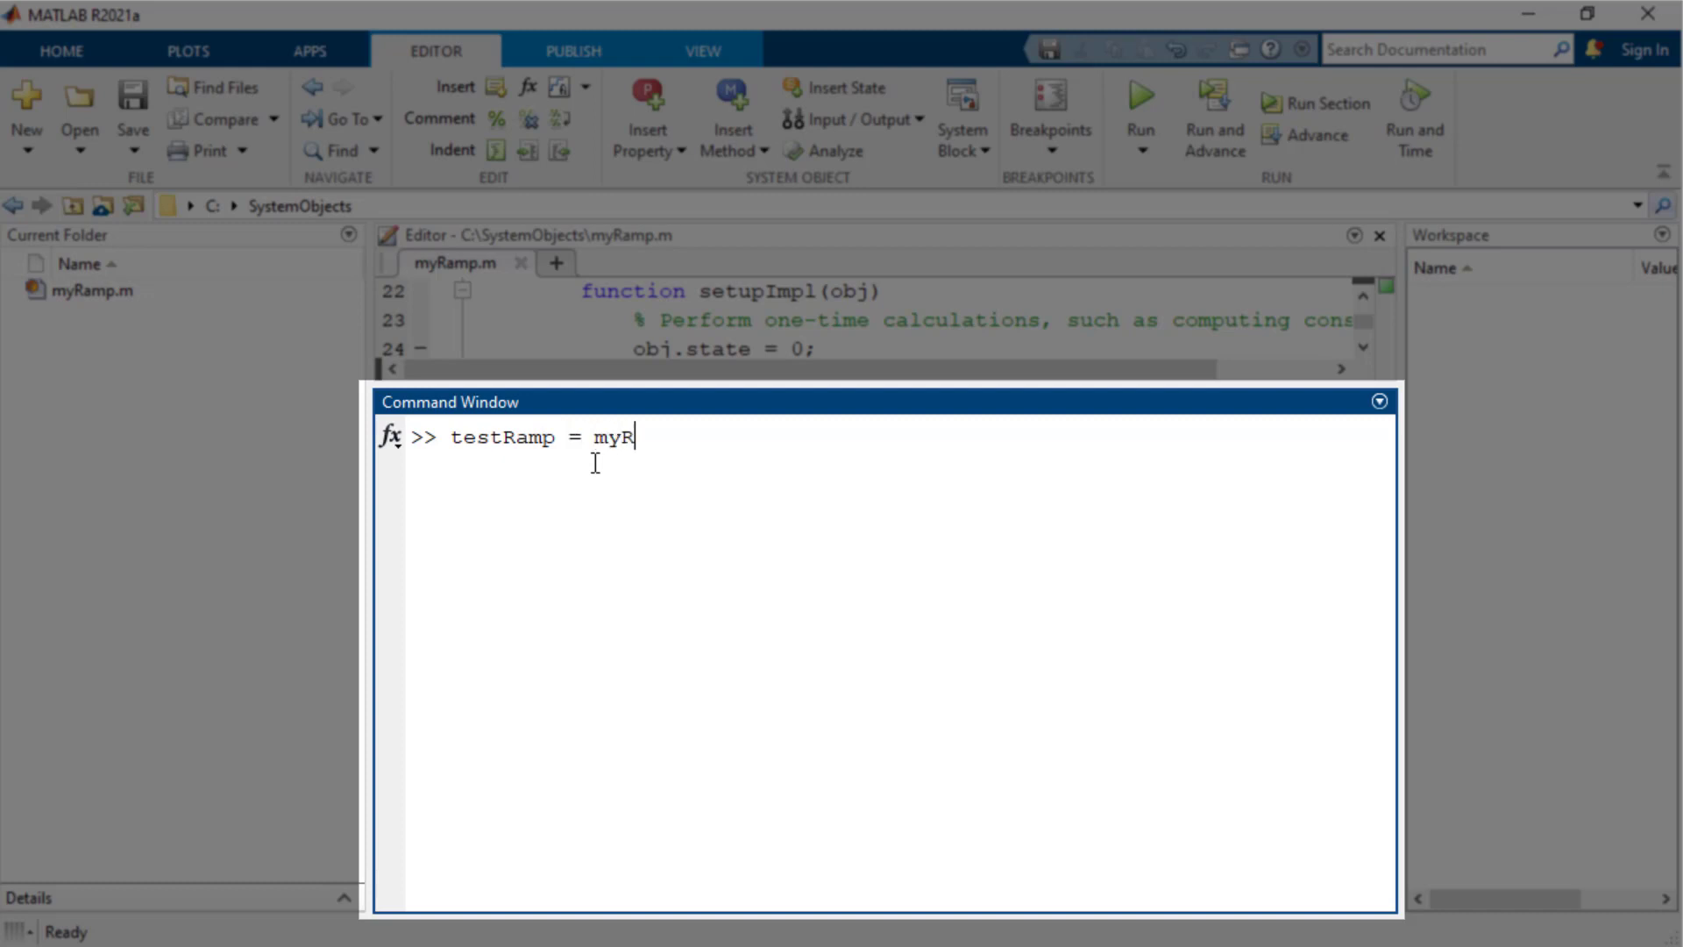
pyautogui.write('amp')
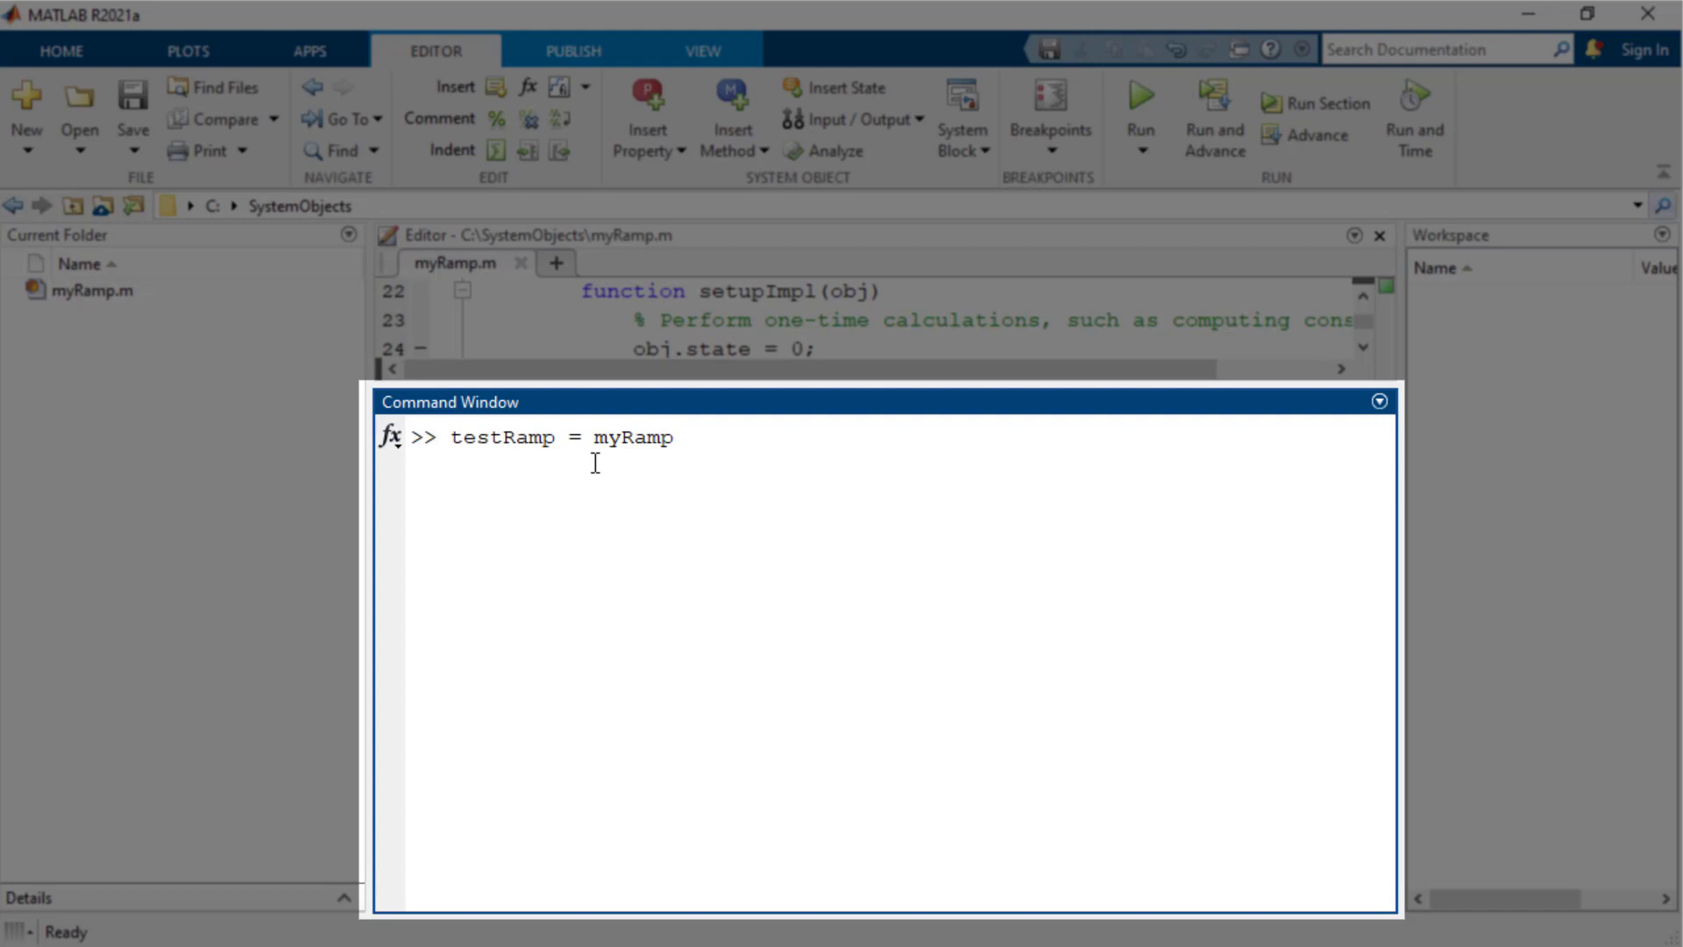
pyautogui.press('enter')
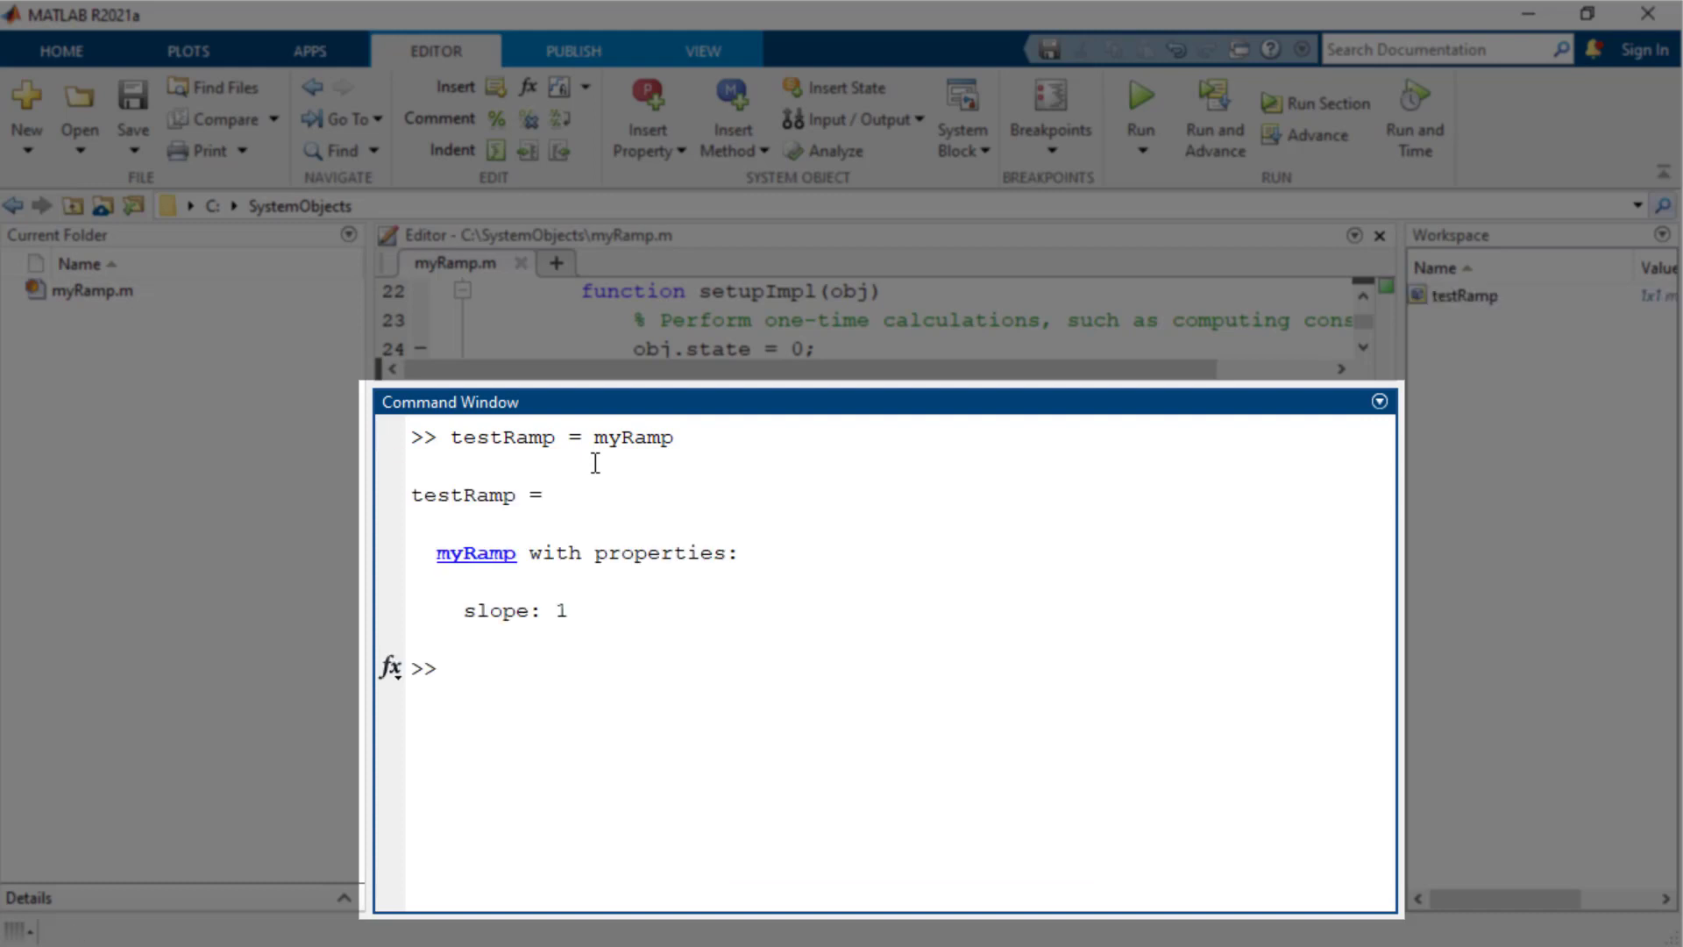
# Run testRamp.step to get 0, 1, 2, then testRamp.reset and step again to get 0.
pyautogui.write('testRamp.step')
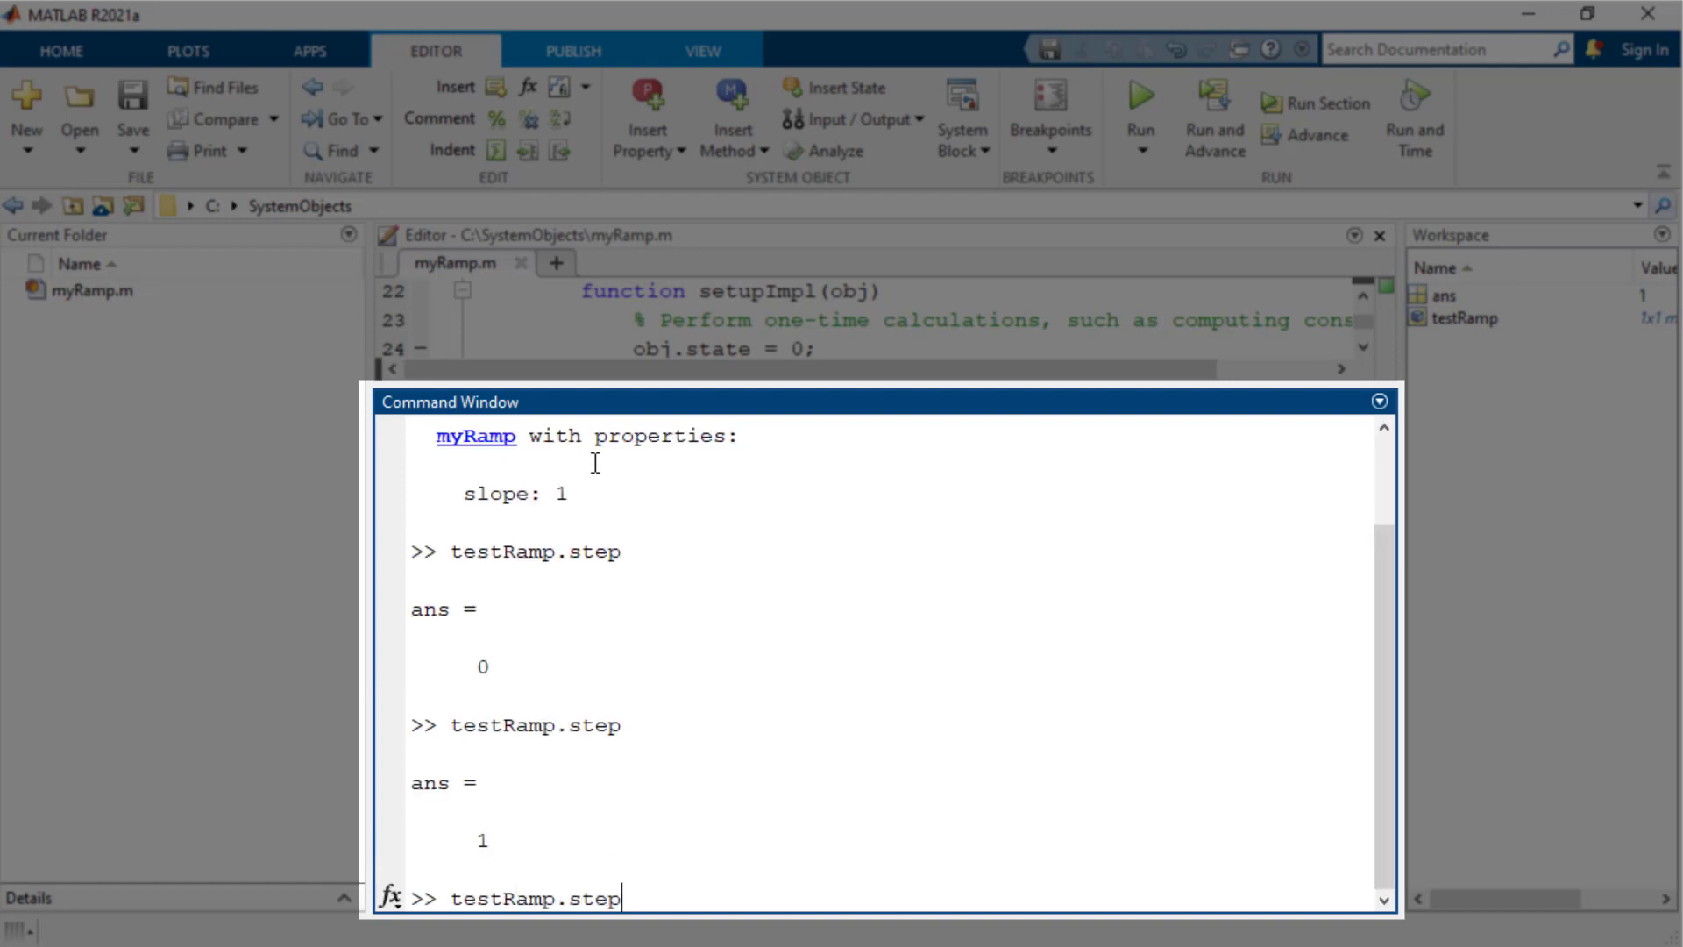
pyautogui.press('enter')
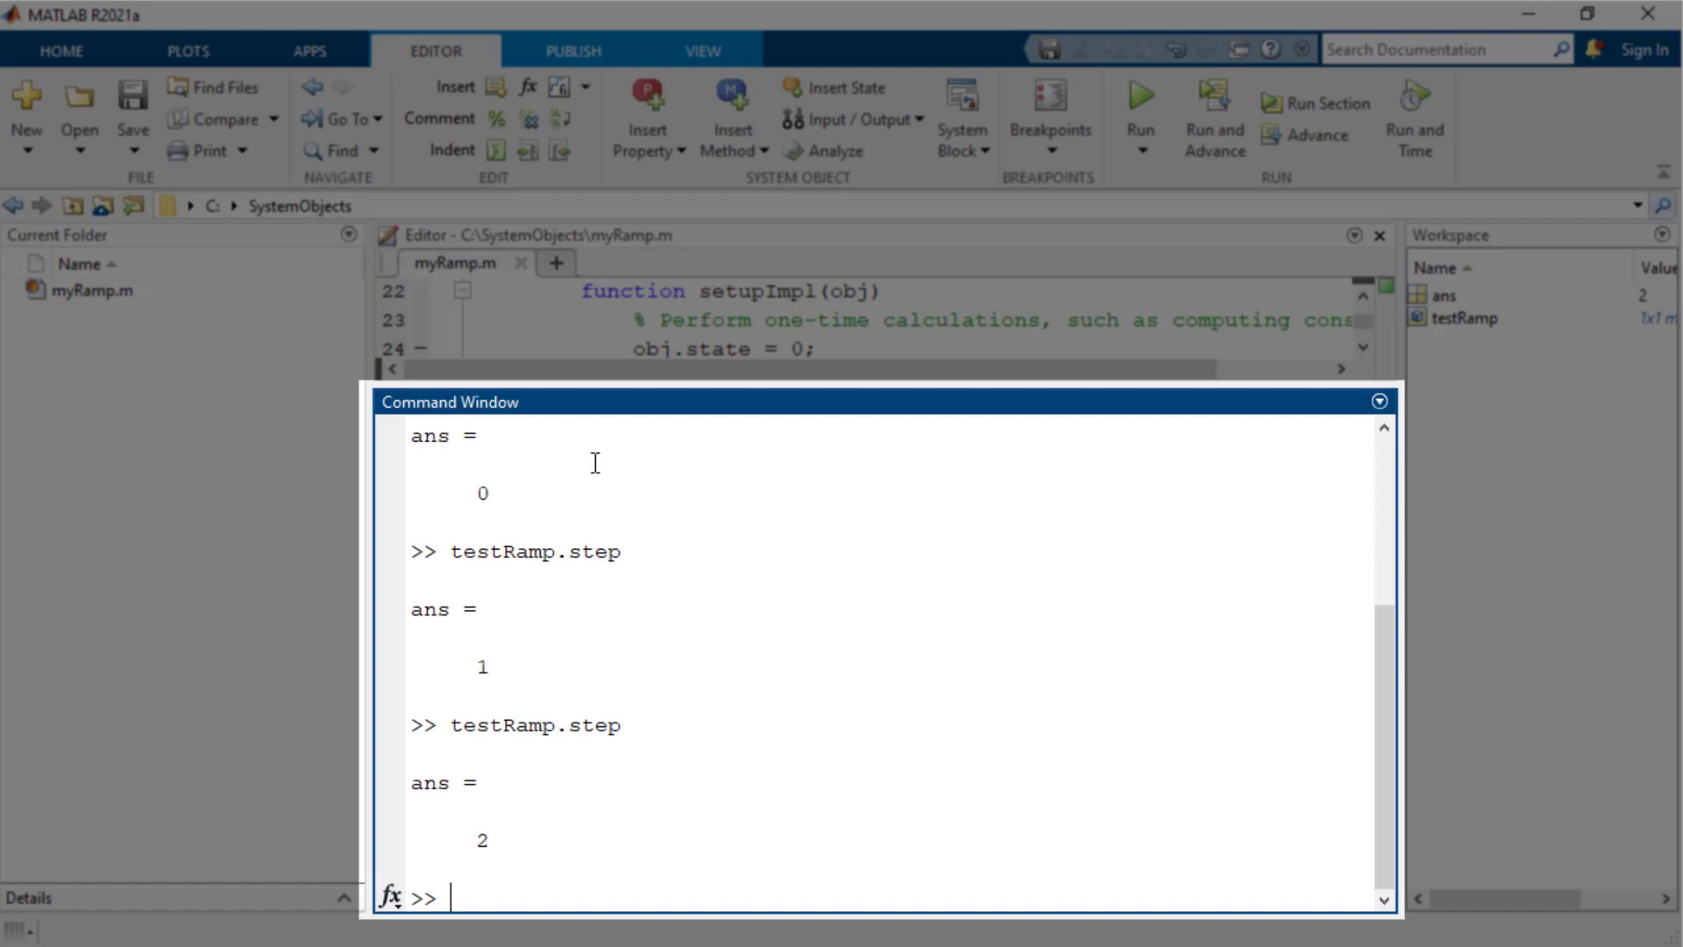
pyautogui.write('testRamp.reset')
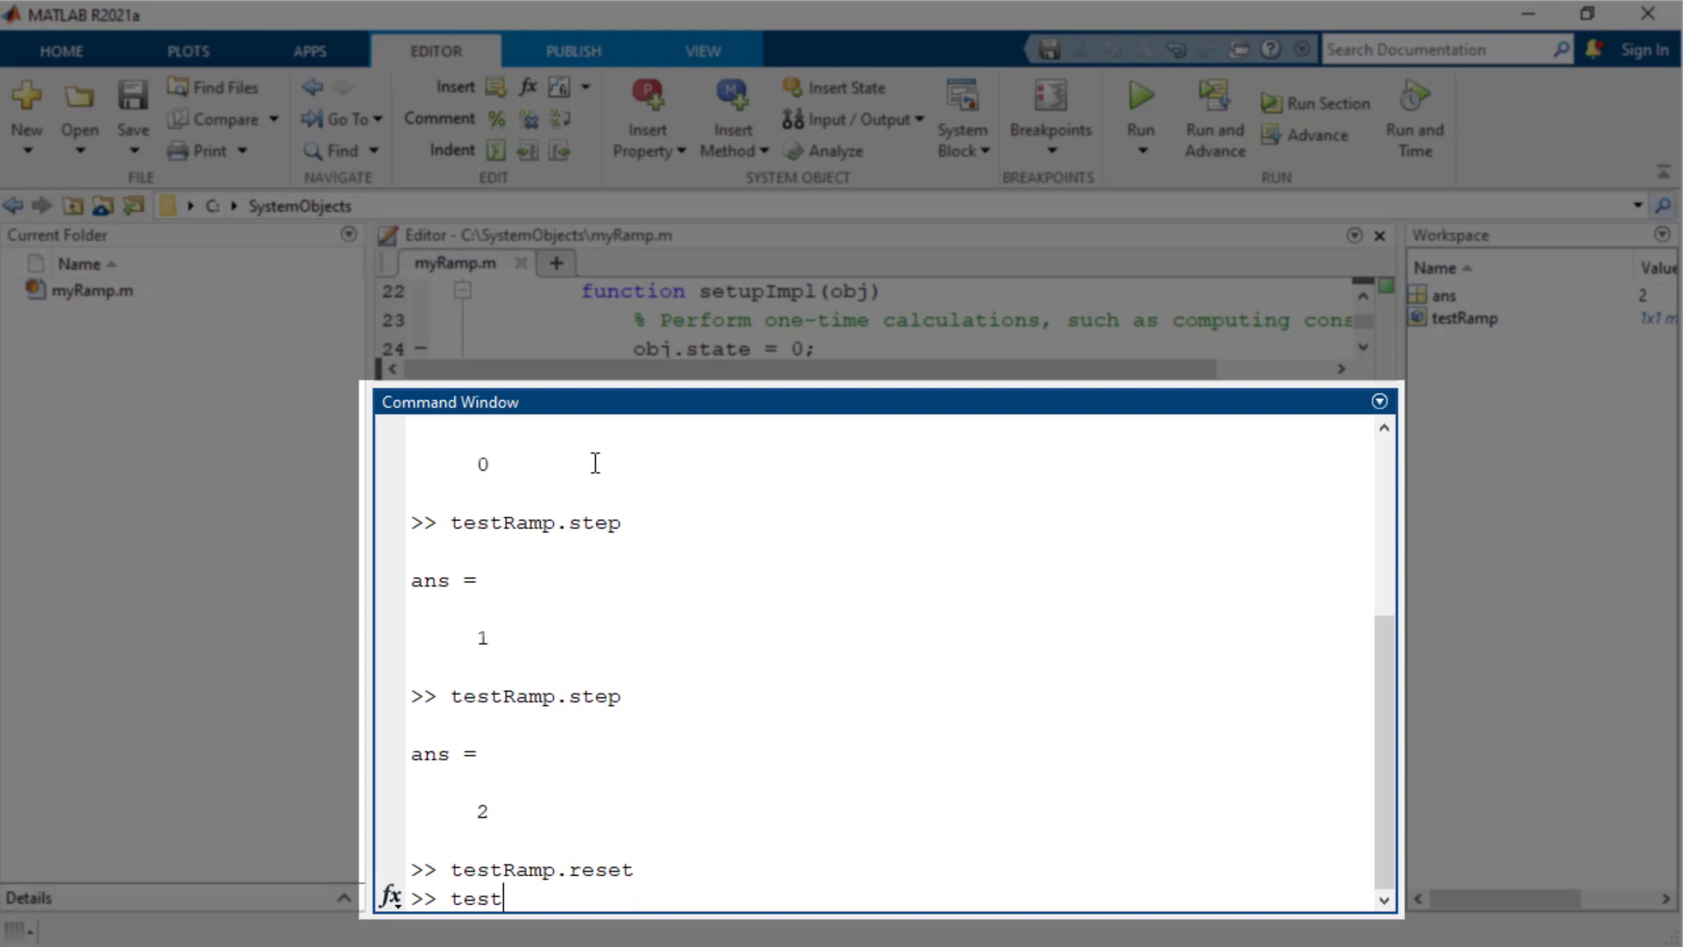
pyautogui.press('enter')
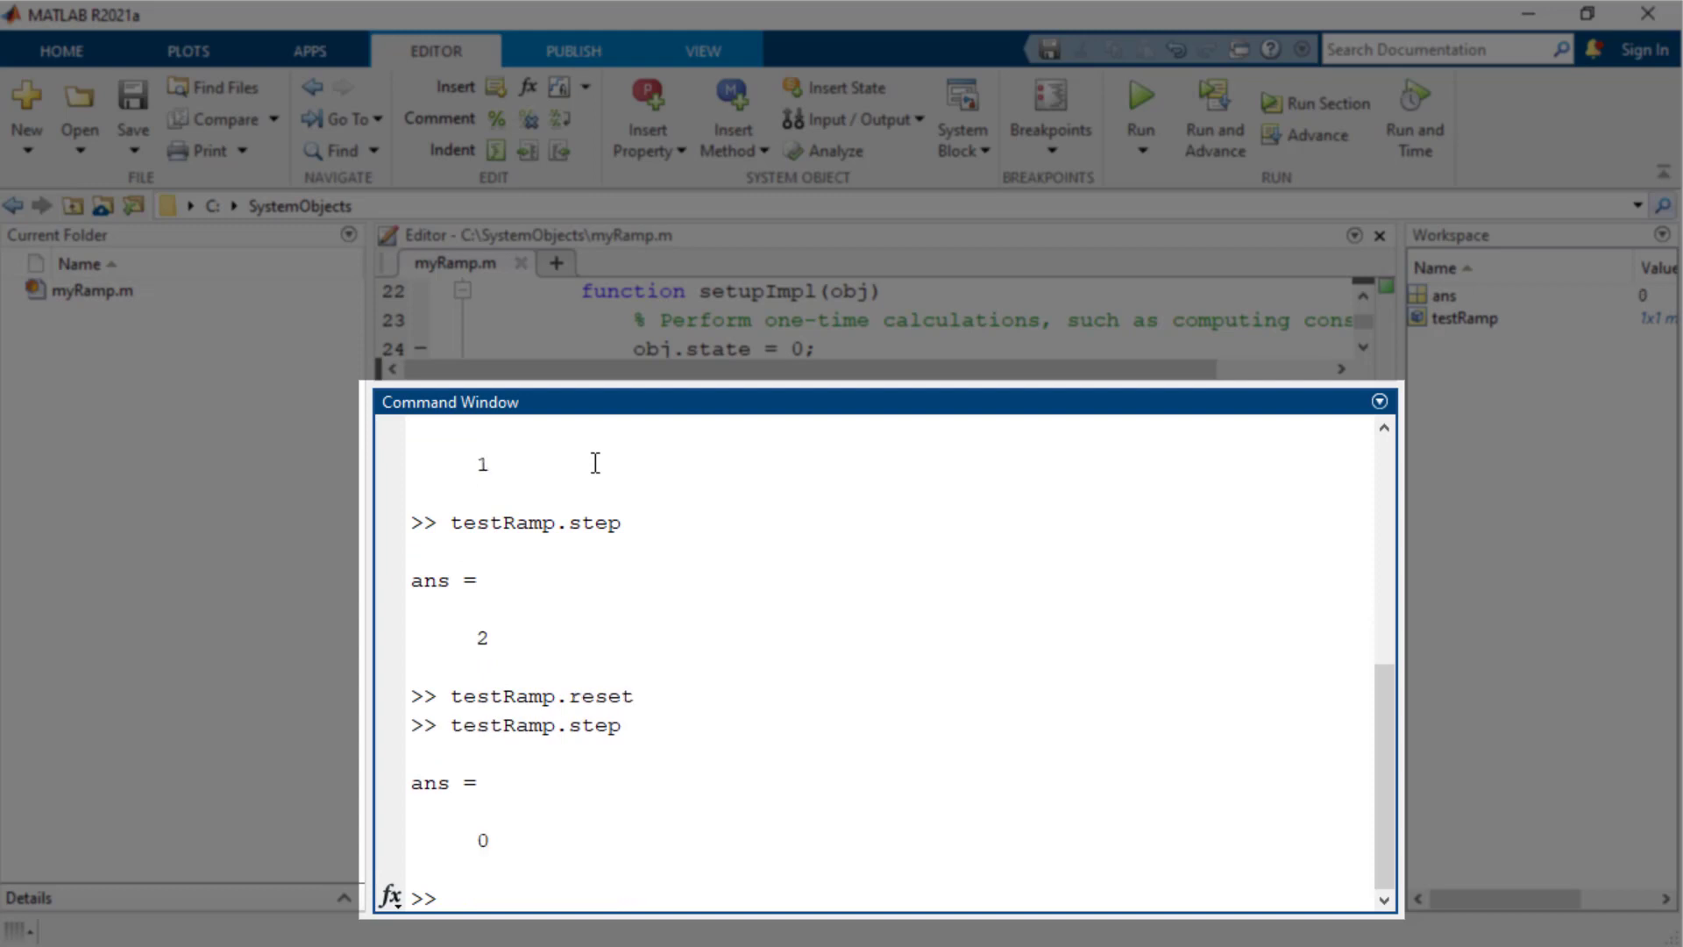
# In a blank Simulink model, add a MATLAB System block set to myRamp feeding a Scope and run it.
pyautogui.click(1006, 115)
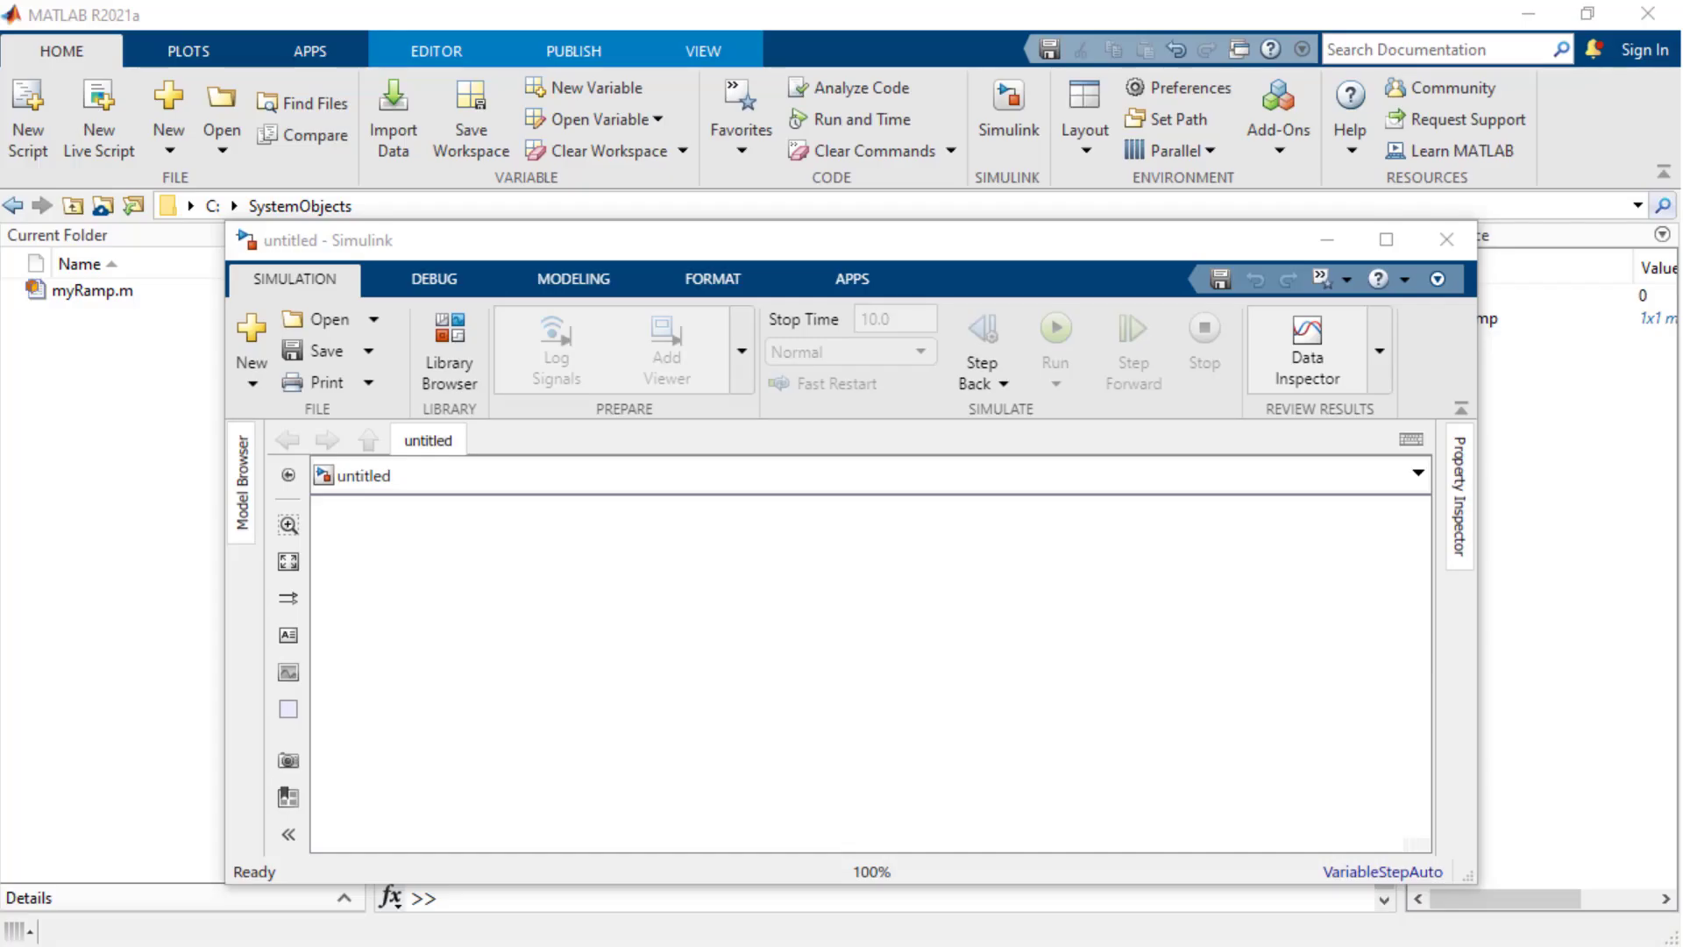
pyautogui.moveTo(523, 598)
pyautogui.write('matlab sys')
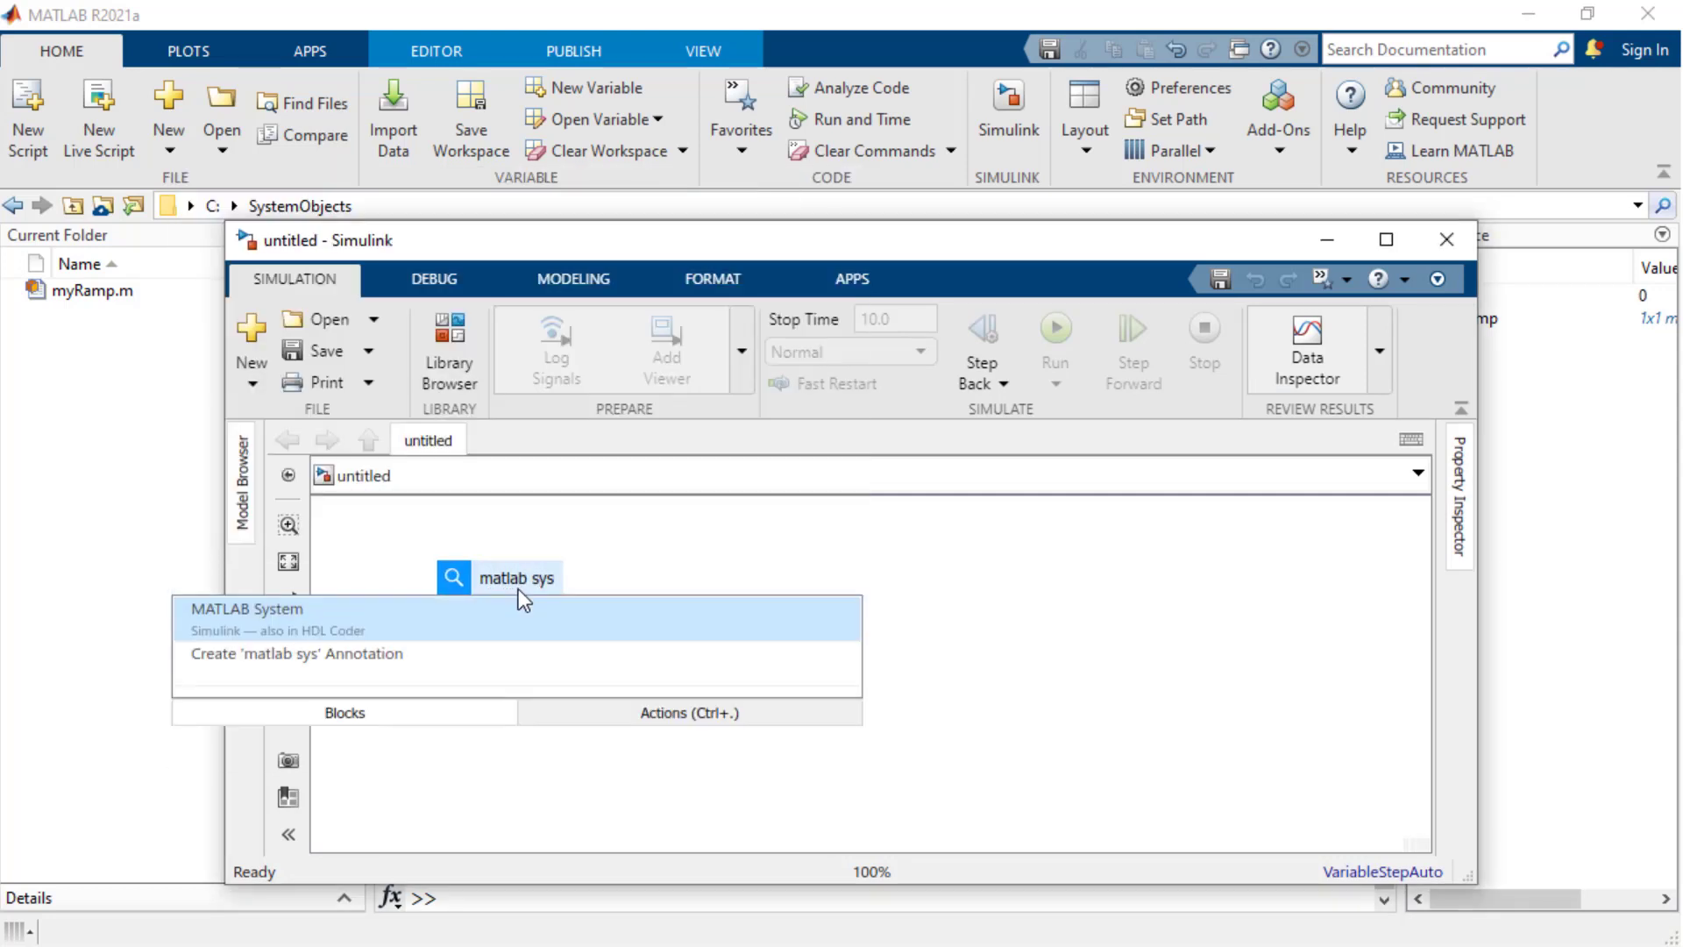
pyautogui.click(246, 619)
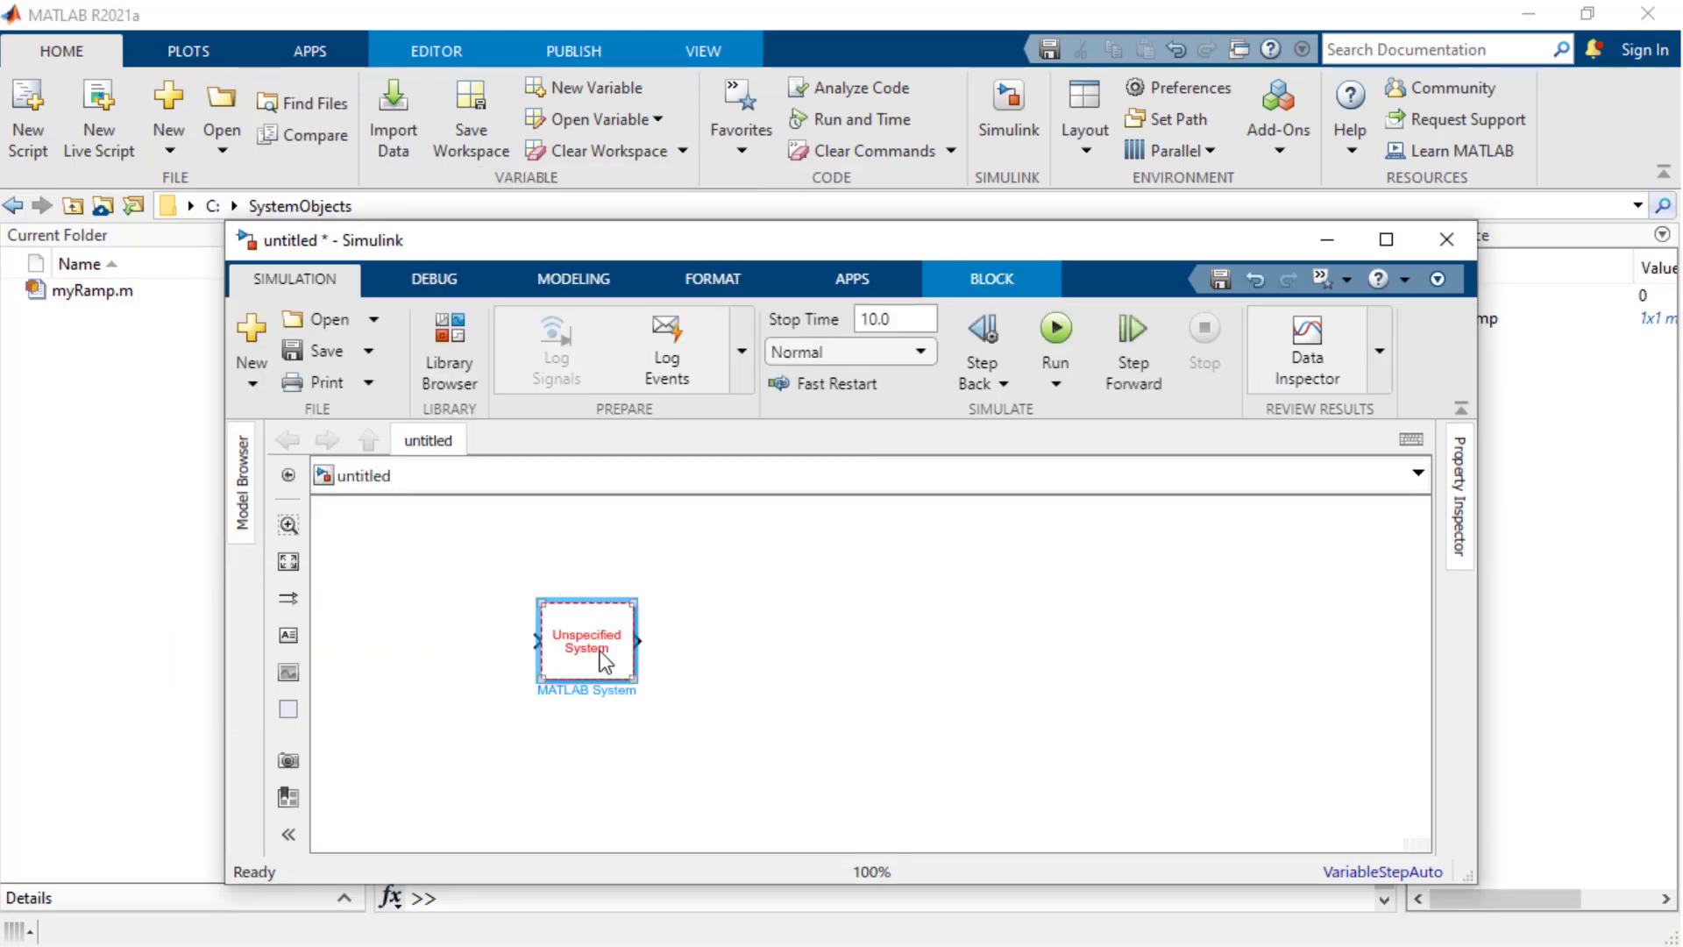
pyautogui.doubleClick(587, 643)
pyautogui.write('myRamp')
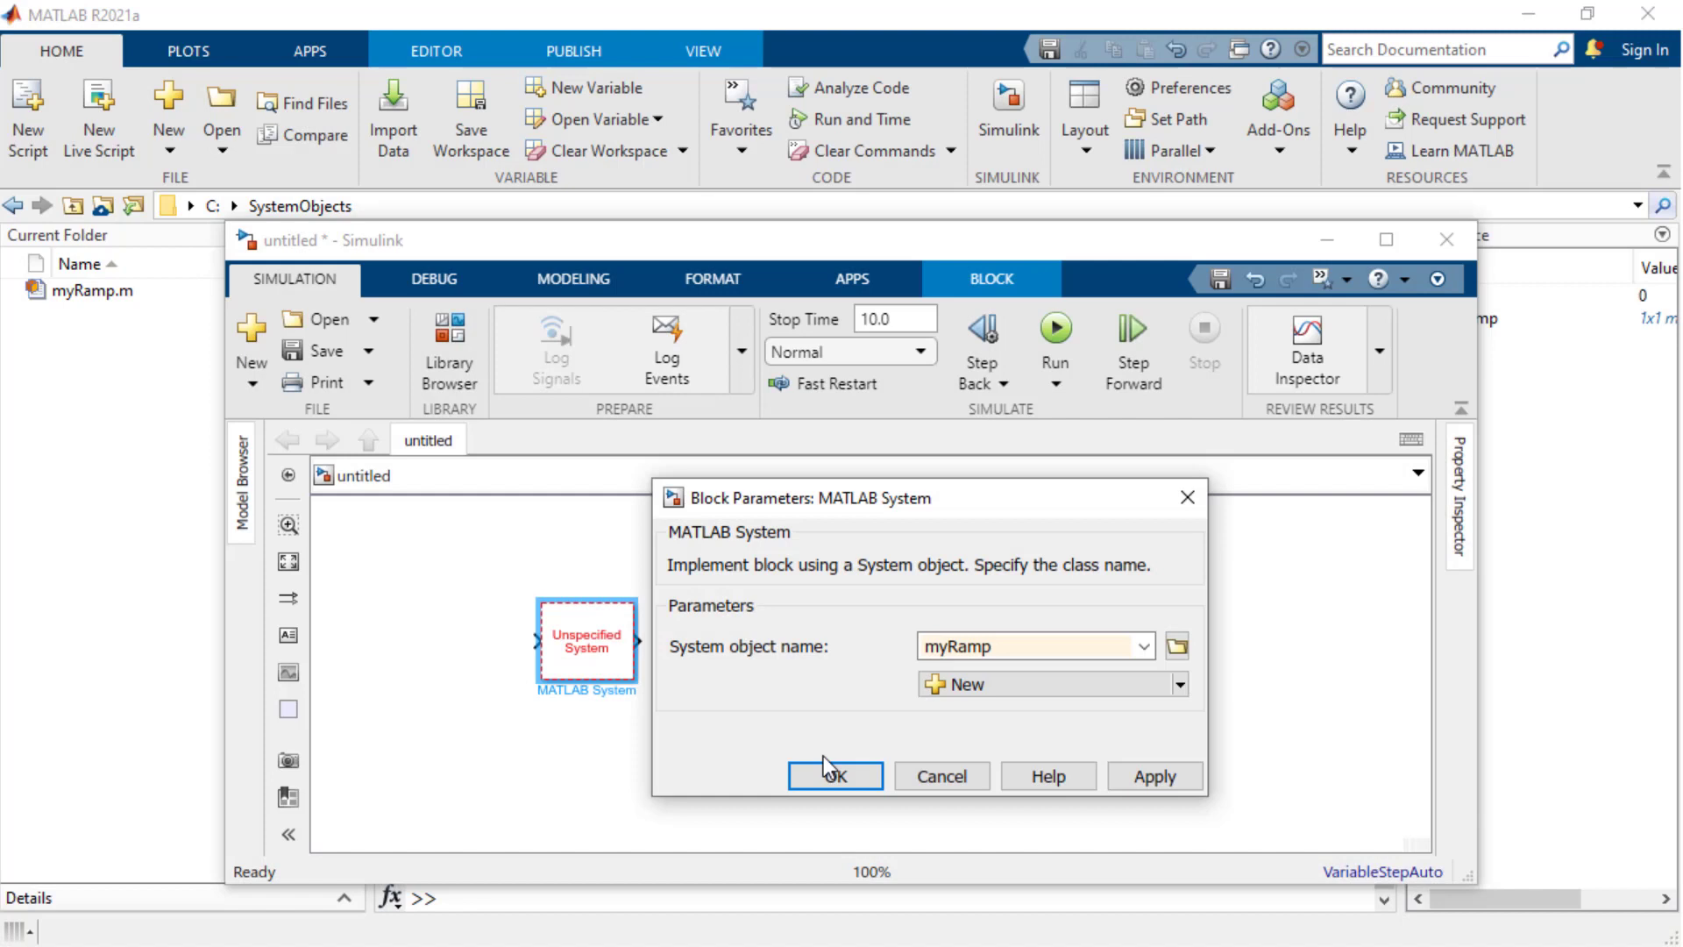
pyautogui.click(835, 777)
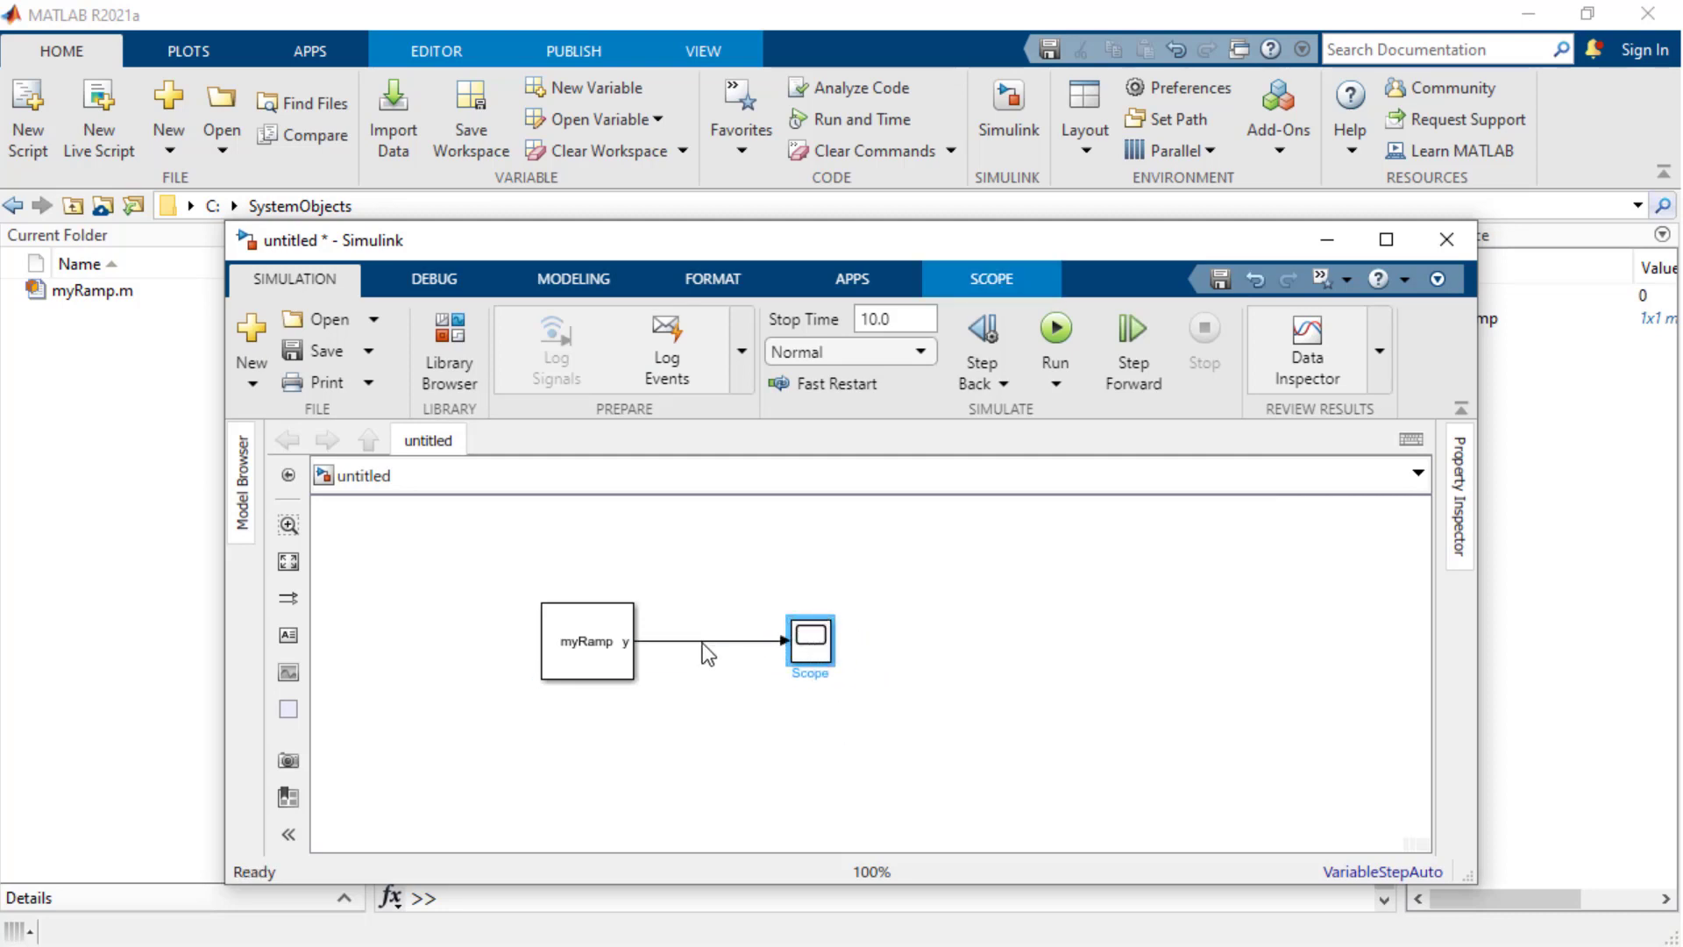
pyautogui.click(1054, 328)
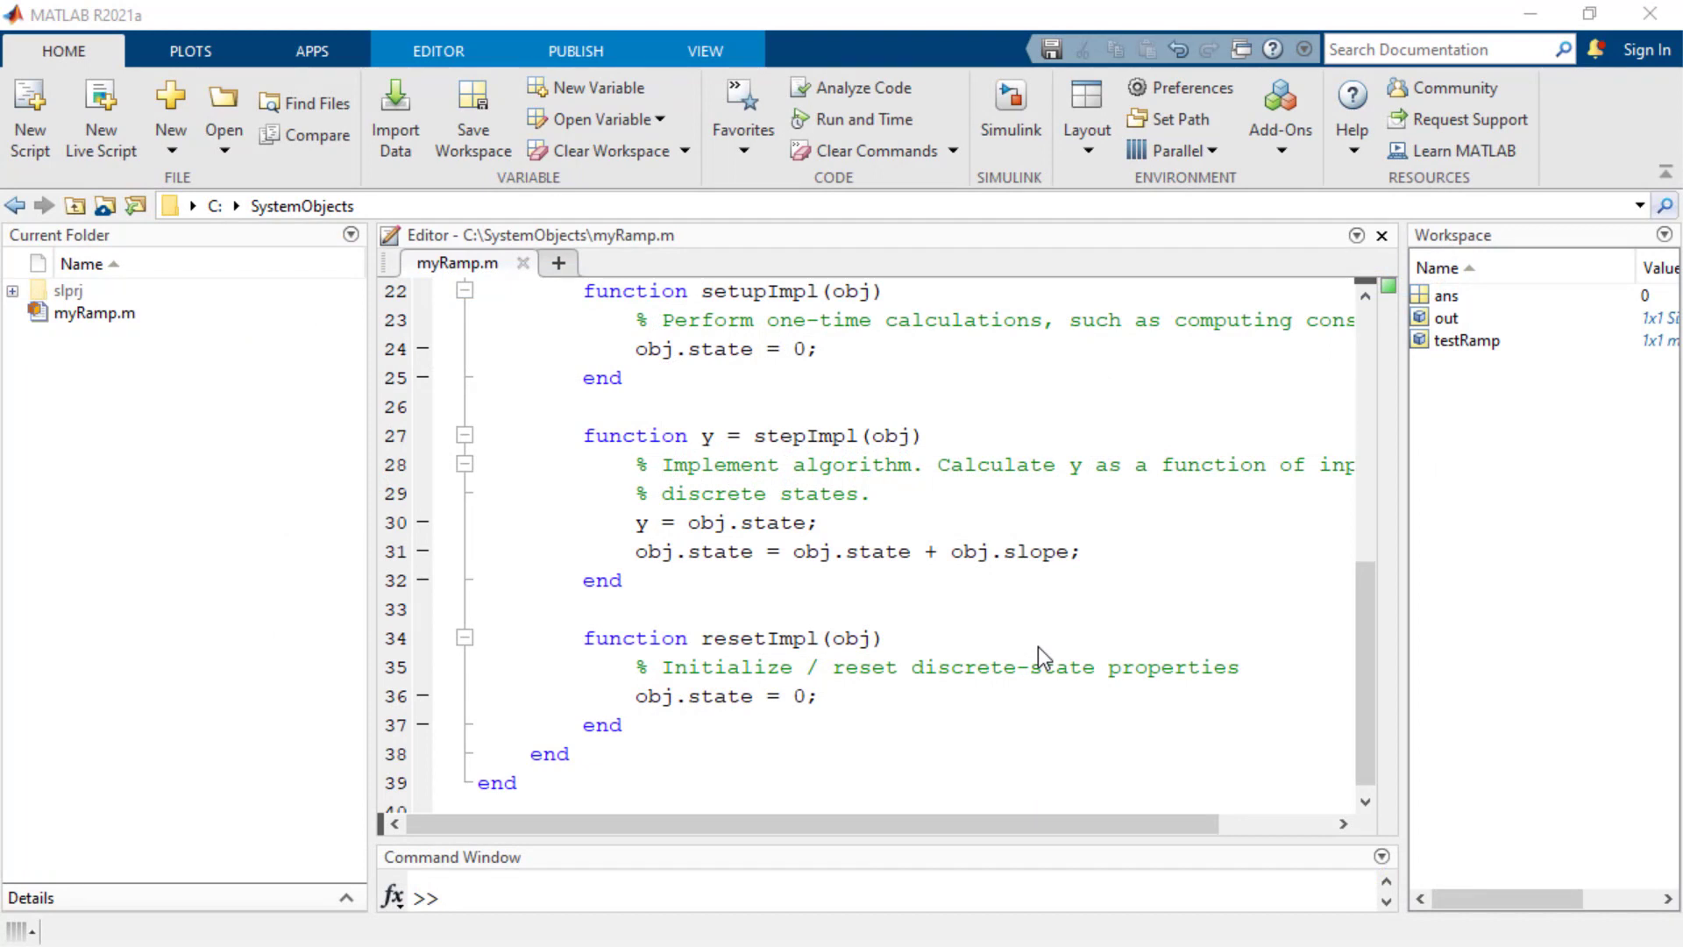
pyautogui.moveTo(688, 500)
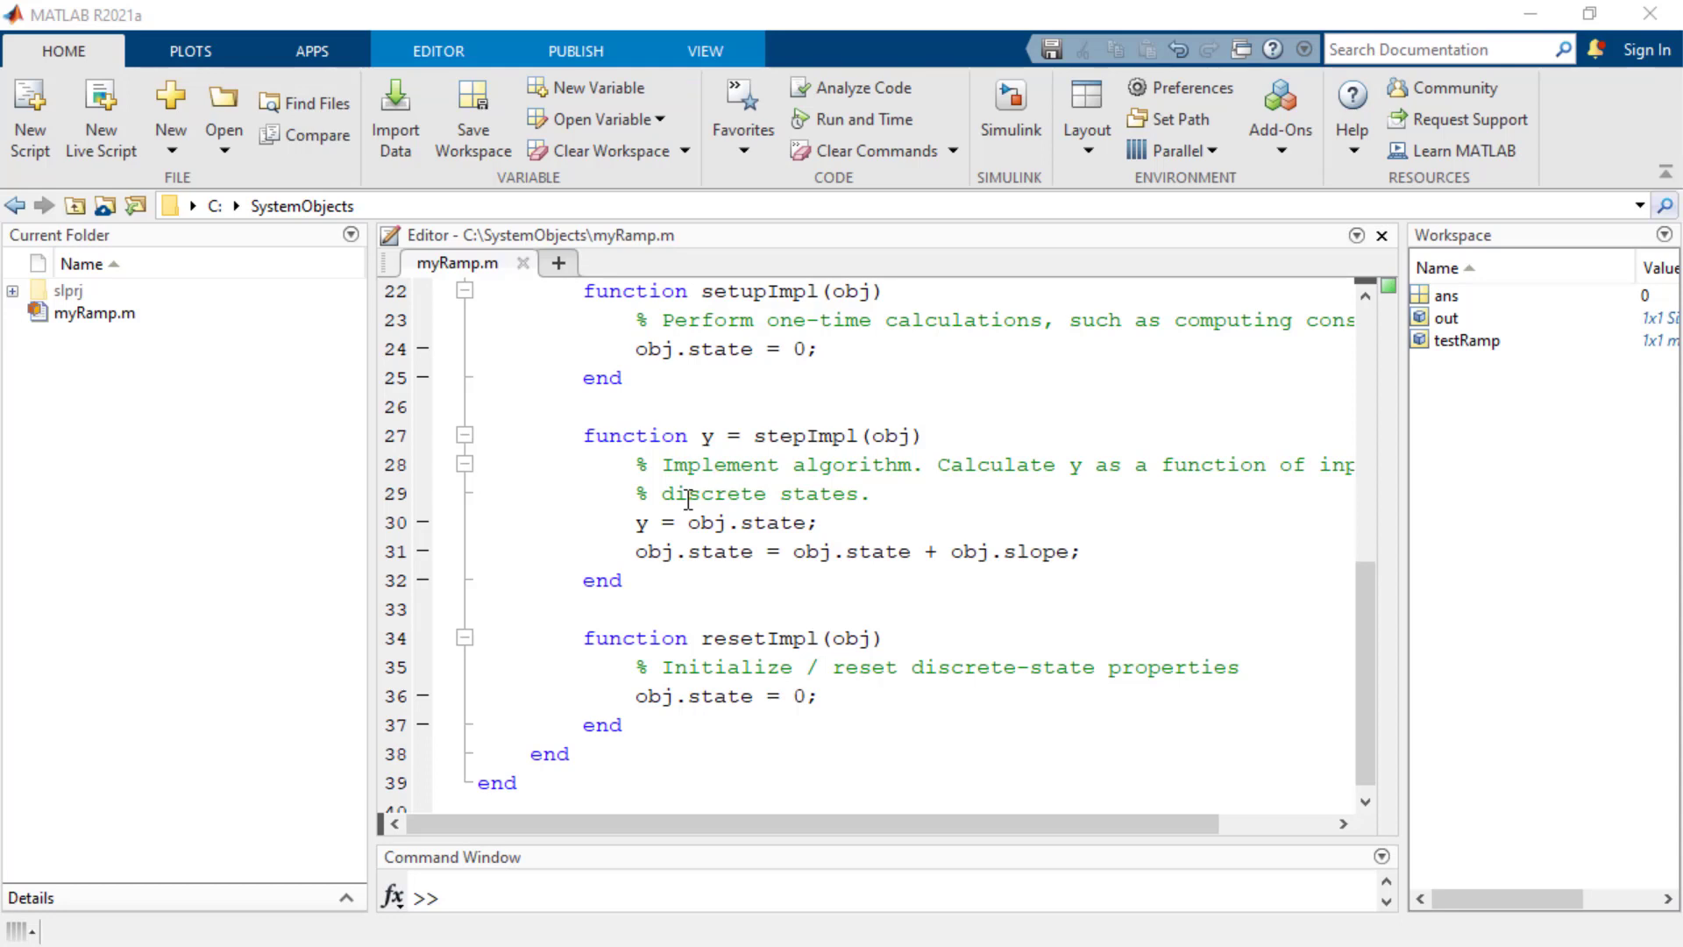
# Review myRamp.m in the Editor and open the Create System Objects help page.
pyautogui.click(436, 49)
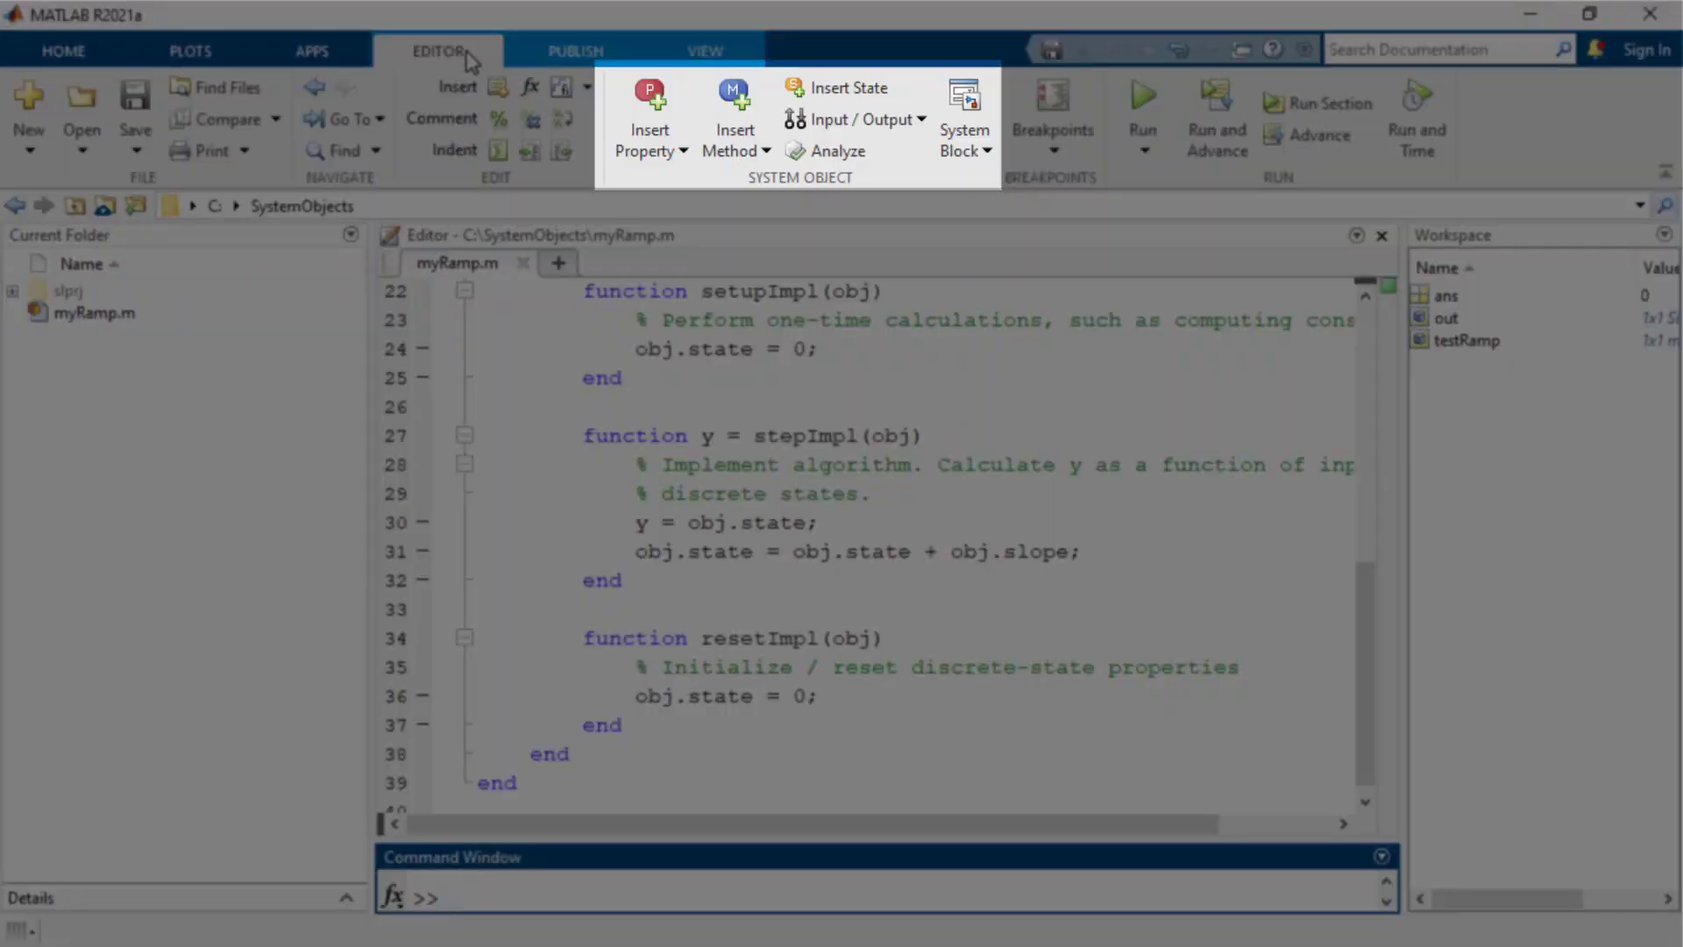
pyautogui.click(28, 107)
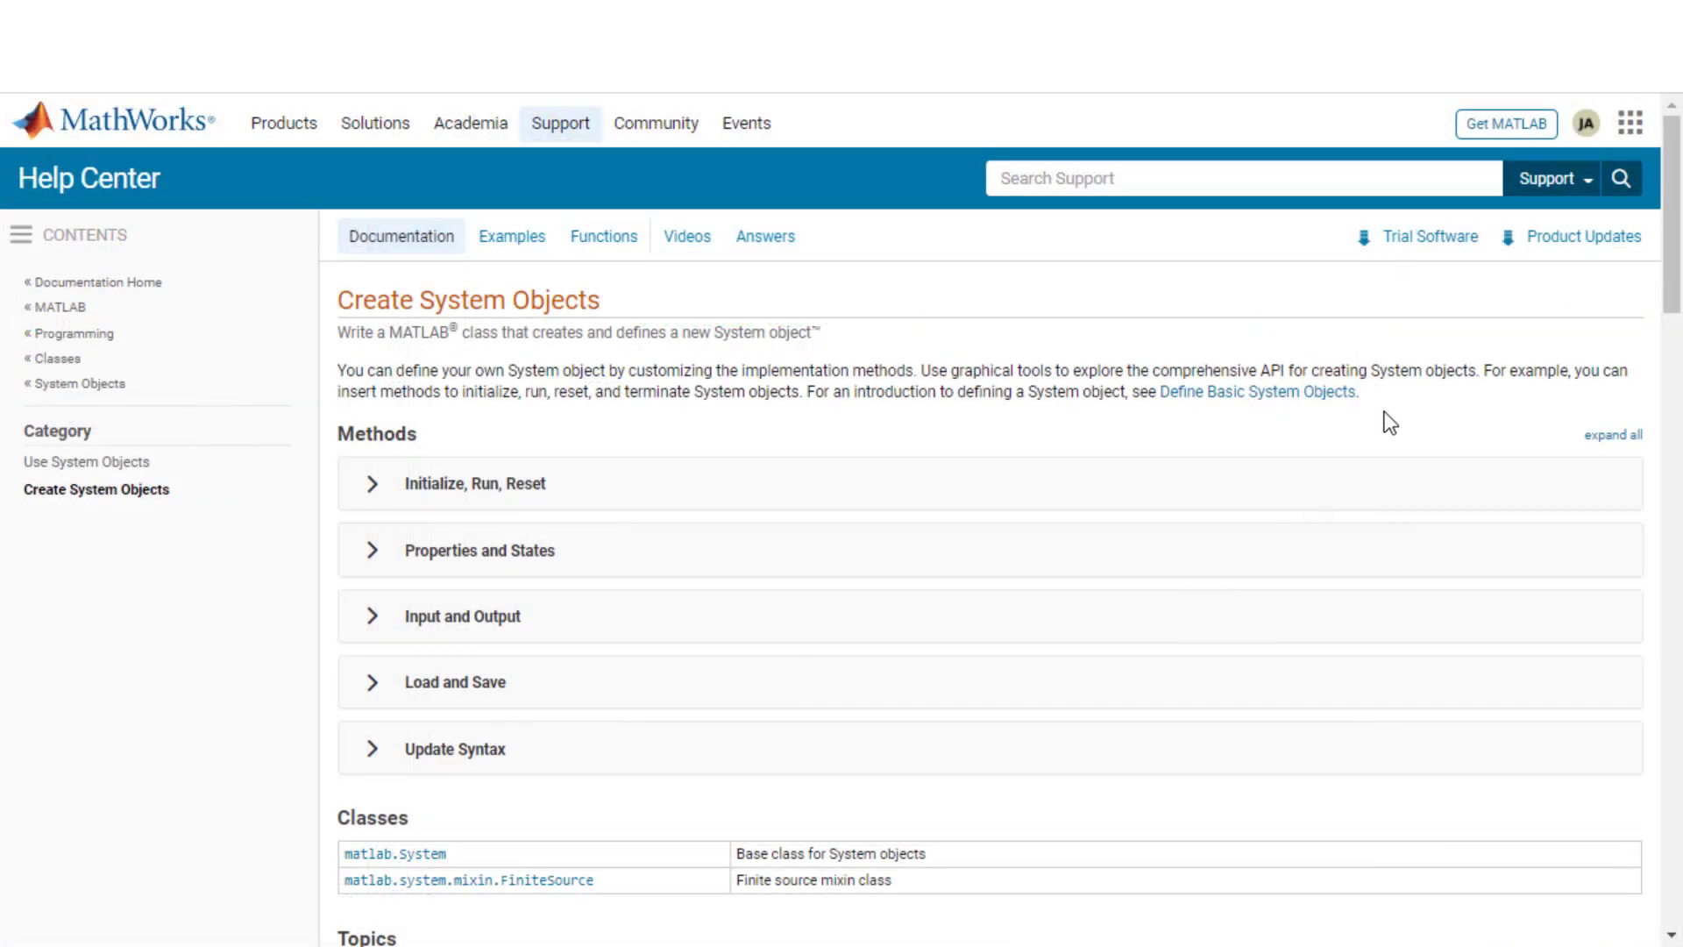
pyautogui.scroll(-3)
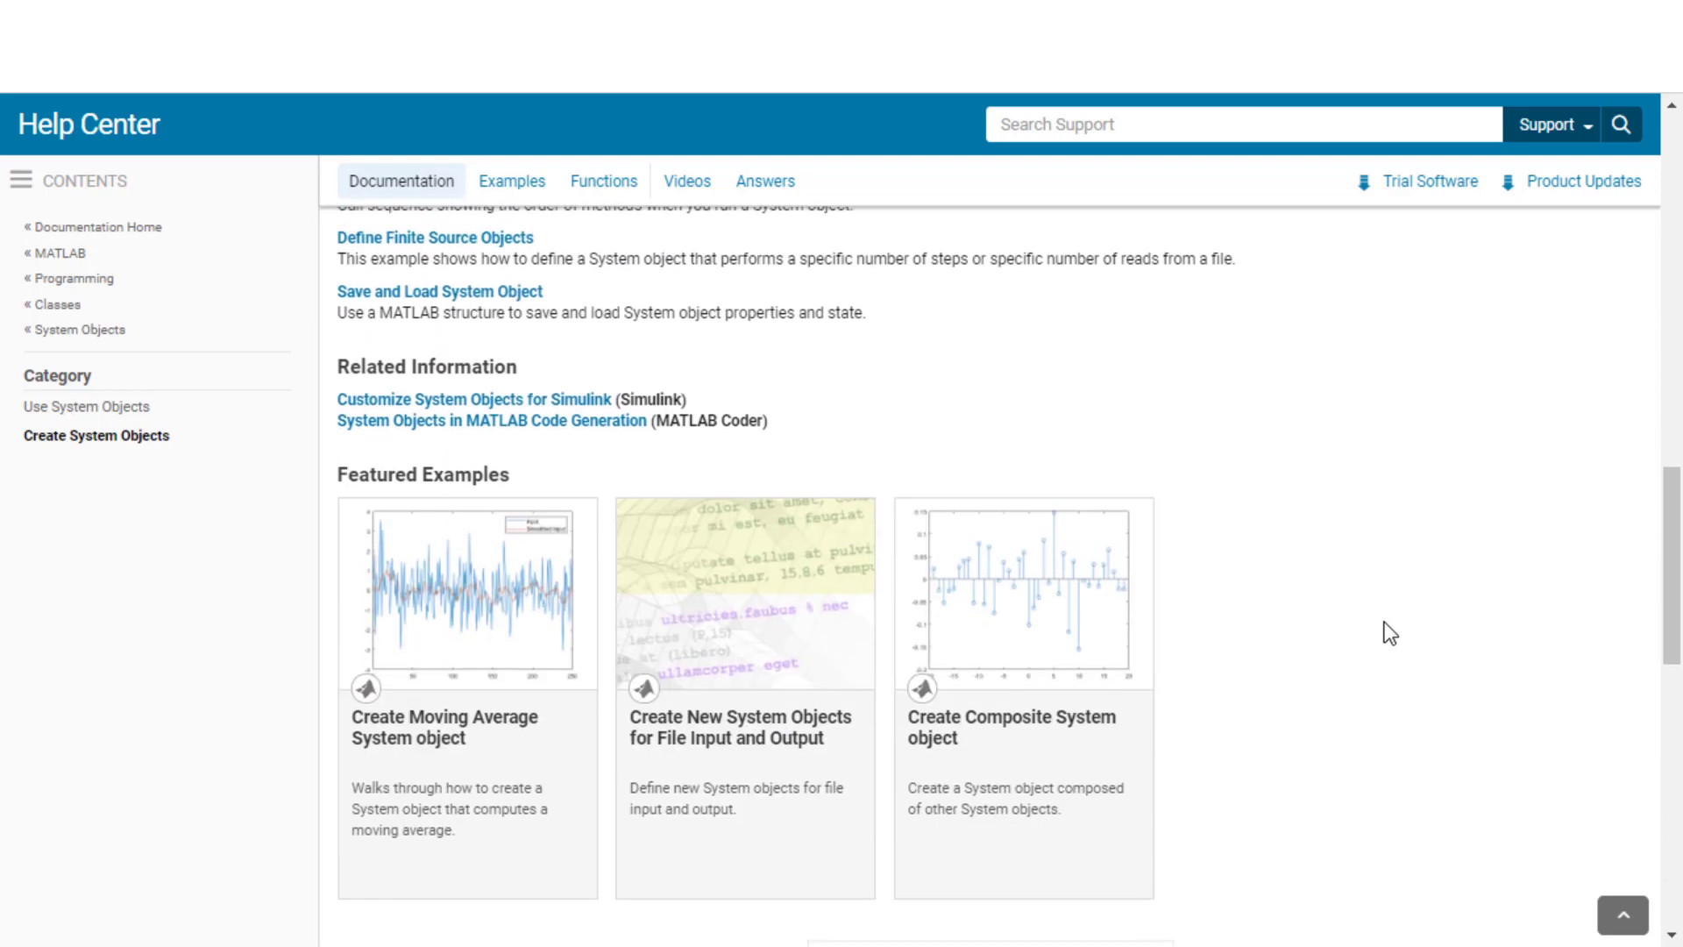
pyautogui.scroll(-3)
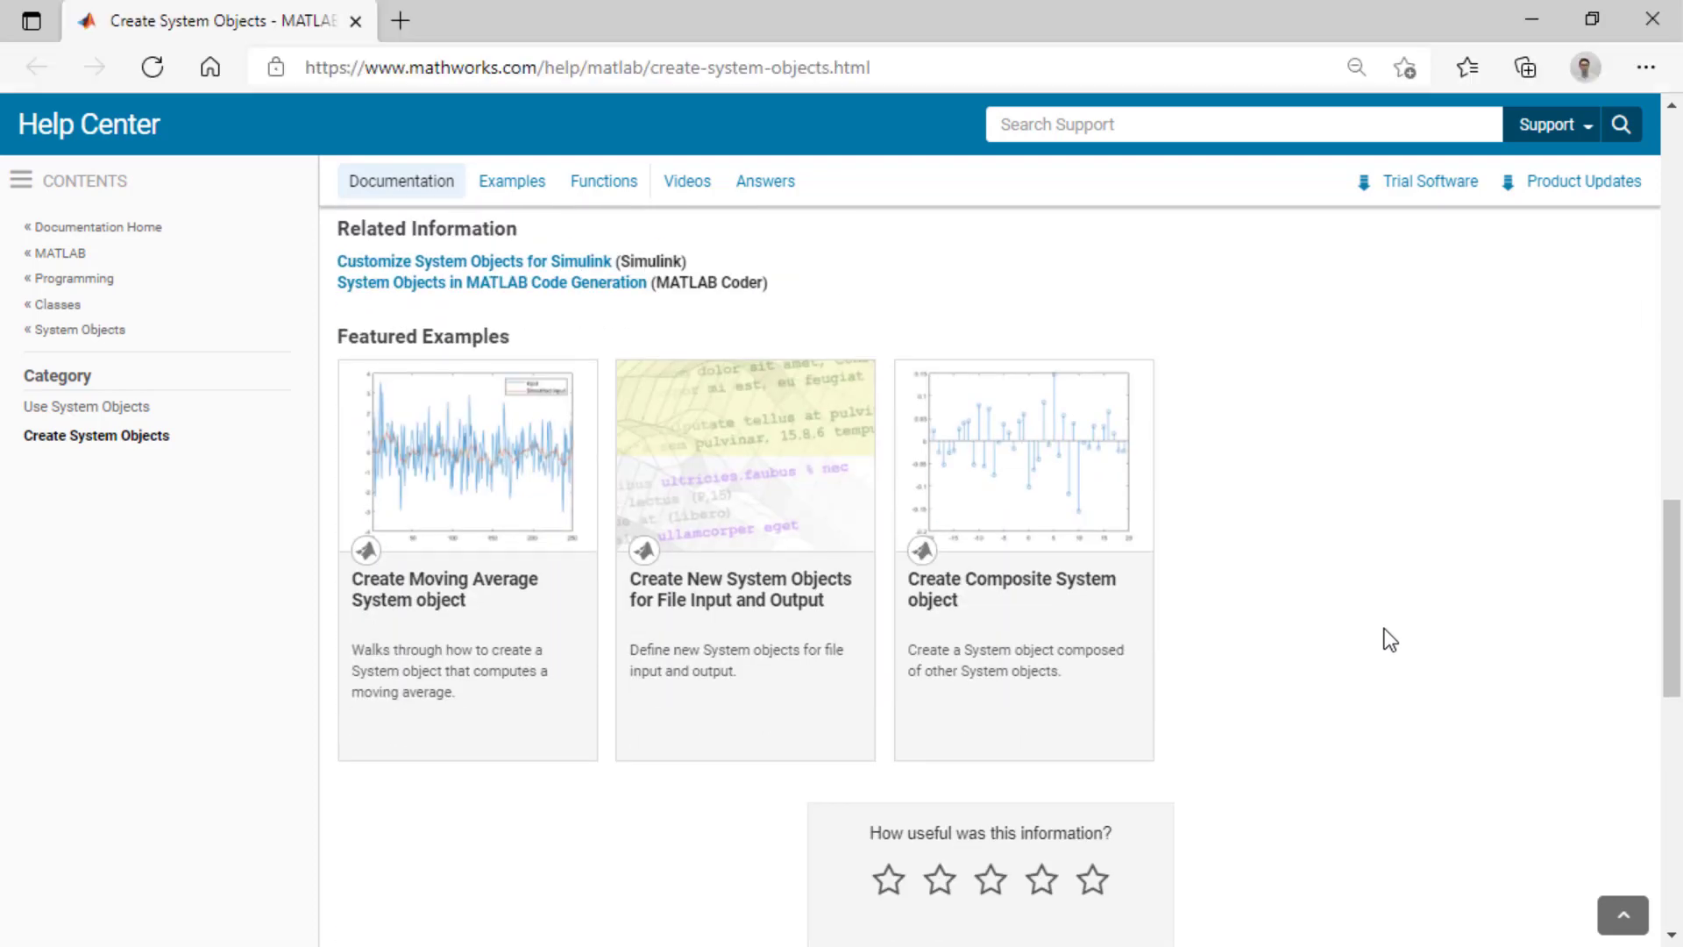